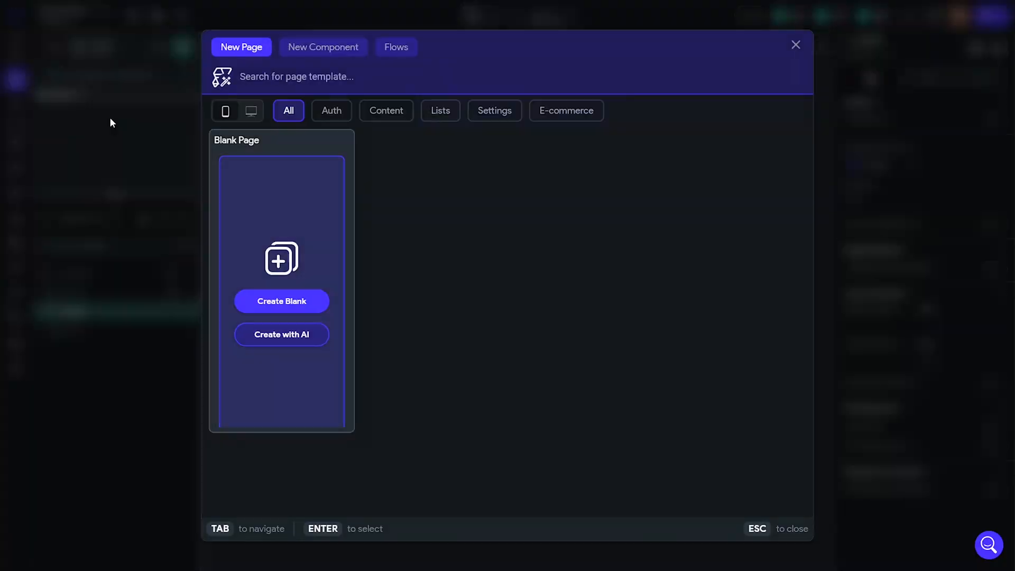
Step: Create the subscriptions page and turn on the bottom navigation bar
click(281, 301)
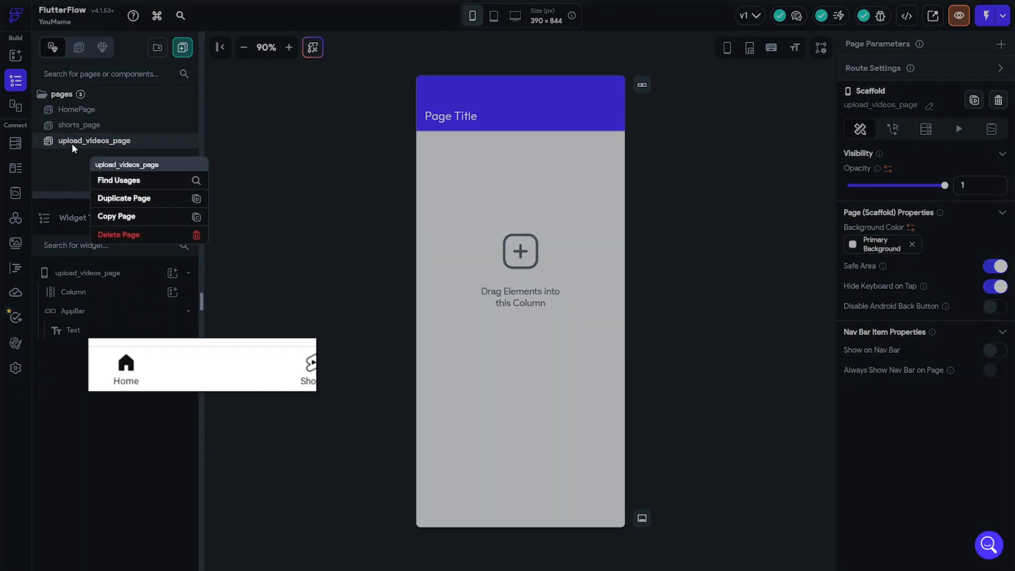
text(subscrib)
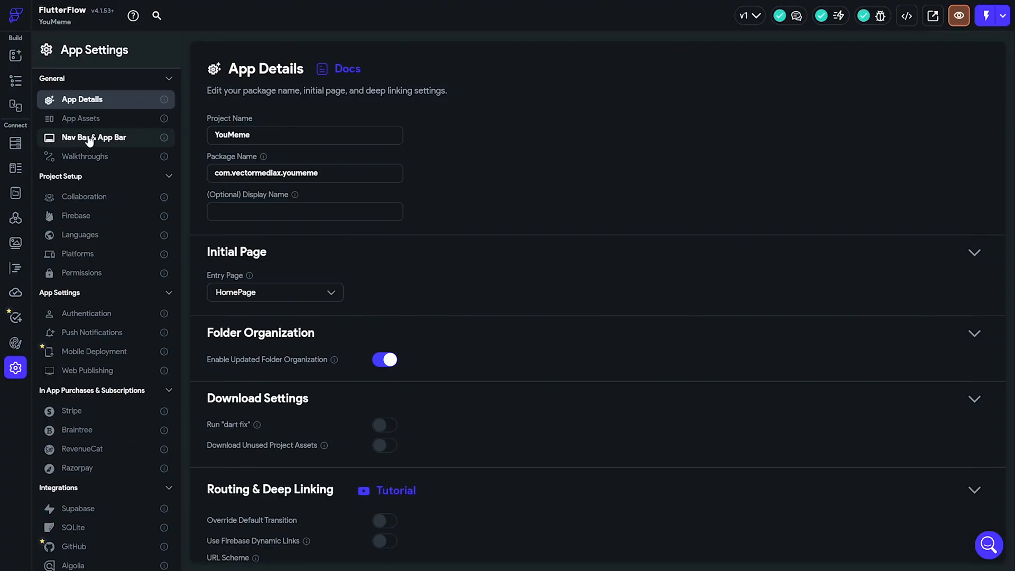
click(93, 137)
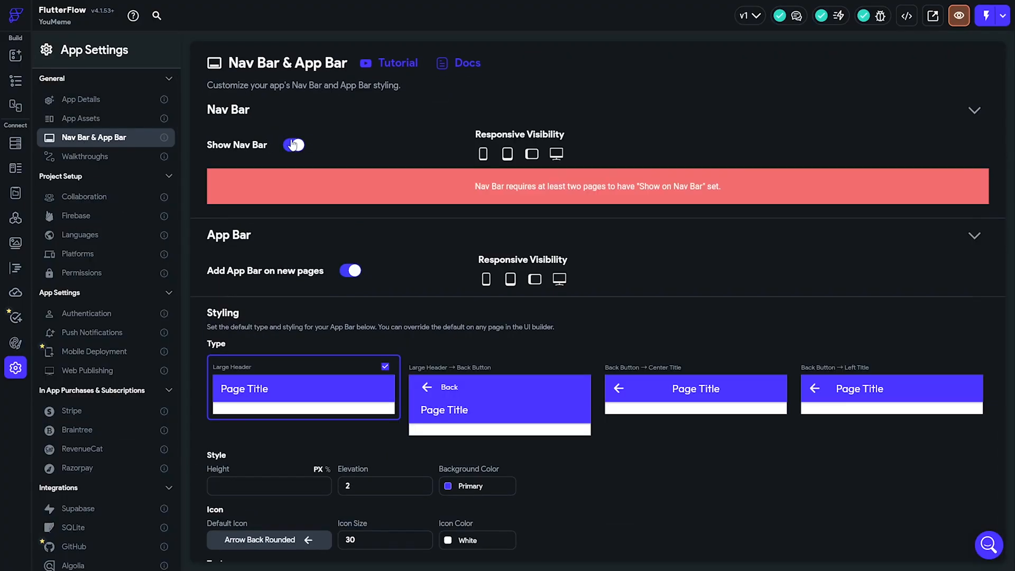
click(293, 145)
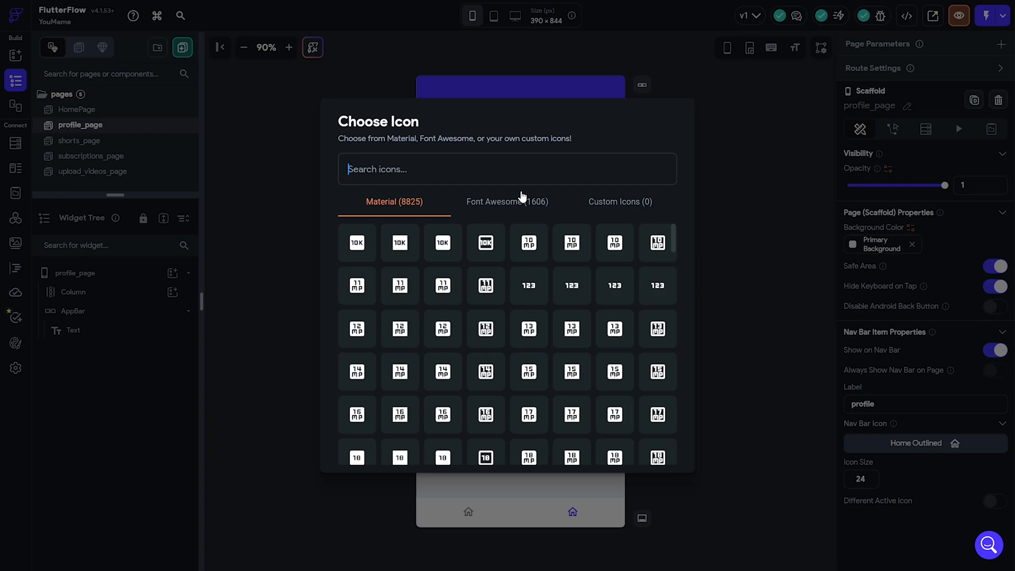
Step: Label the upload page, give it the add-circle outline icon and set nav icon size 40
text(user)
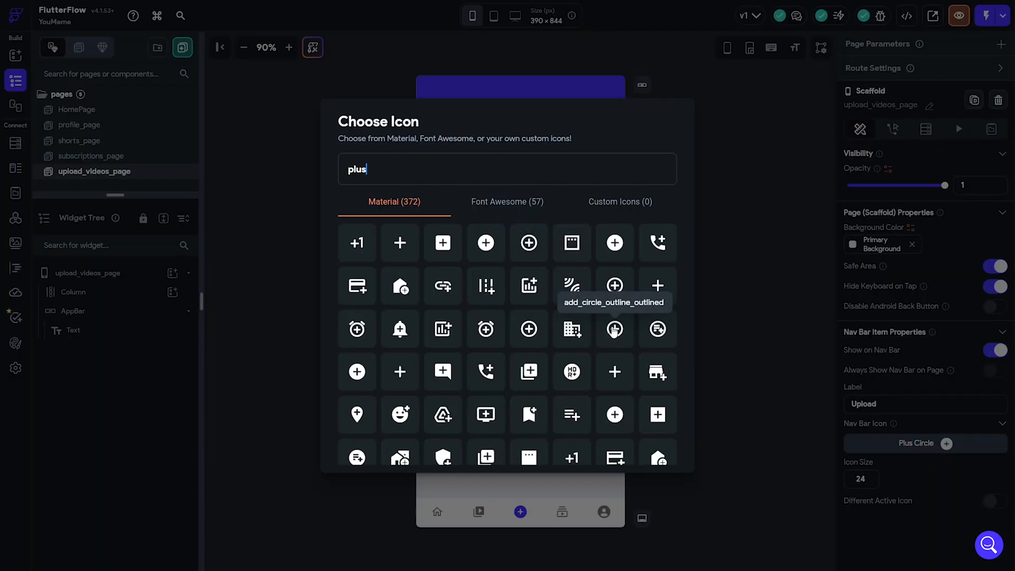
click(613, 329)
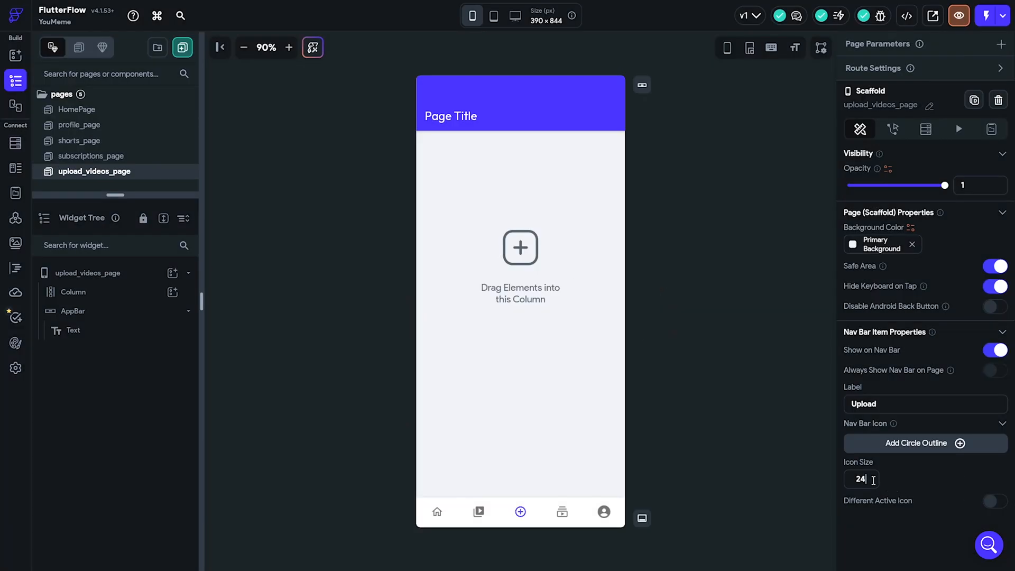
click(861, 479)
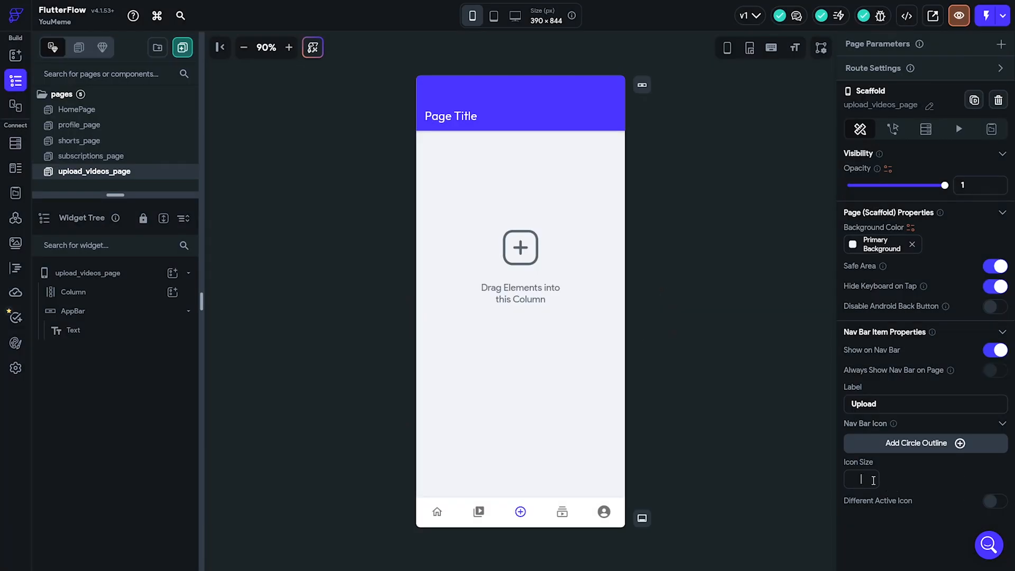
text(40)
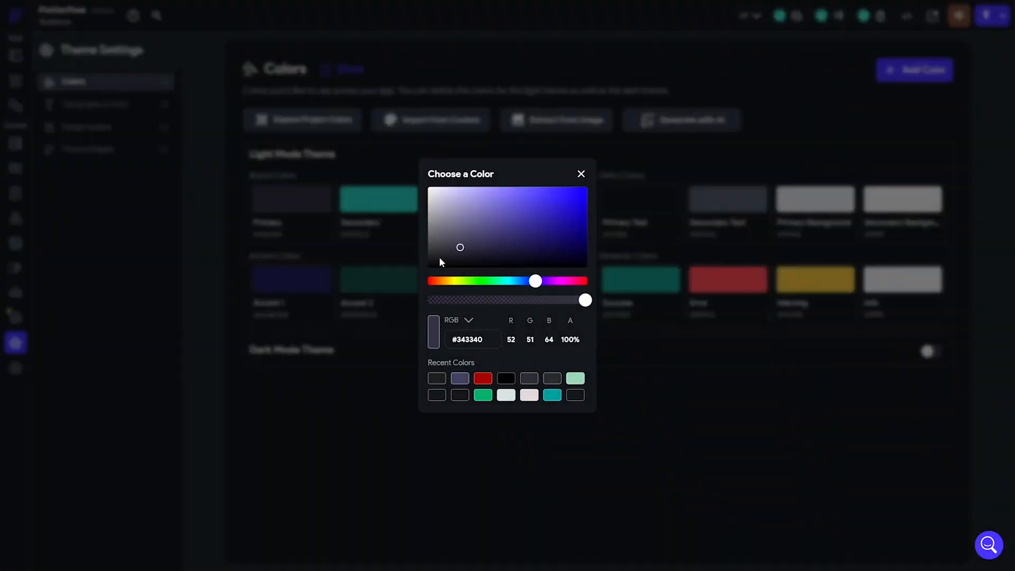
Step: Pick a theme colour before building the HomePage app bar with logo and icon row
click(581, 174)
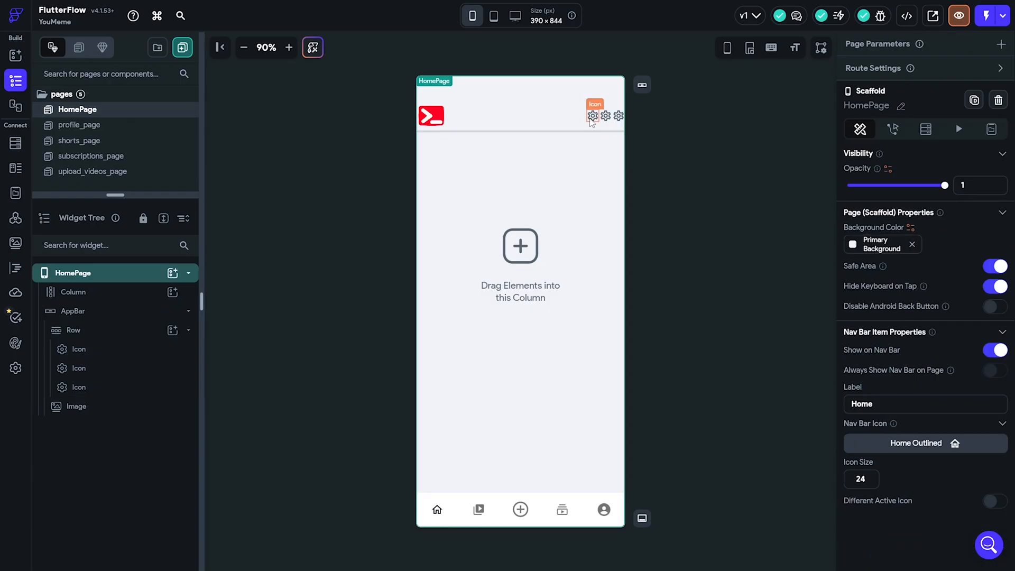
Step: Select an app bar placeholder icon to change it to cast, bell or search
click(594, 115)
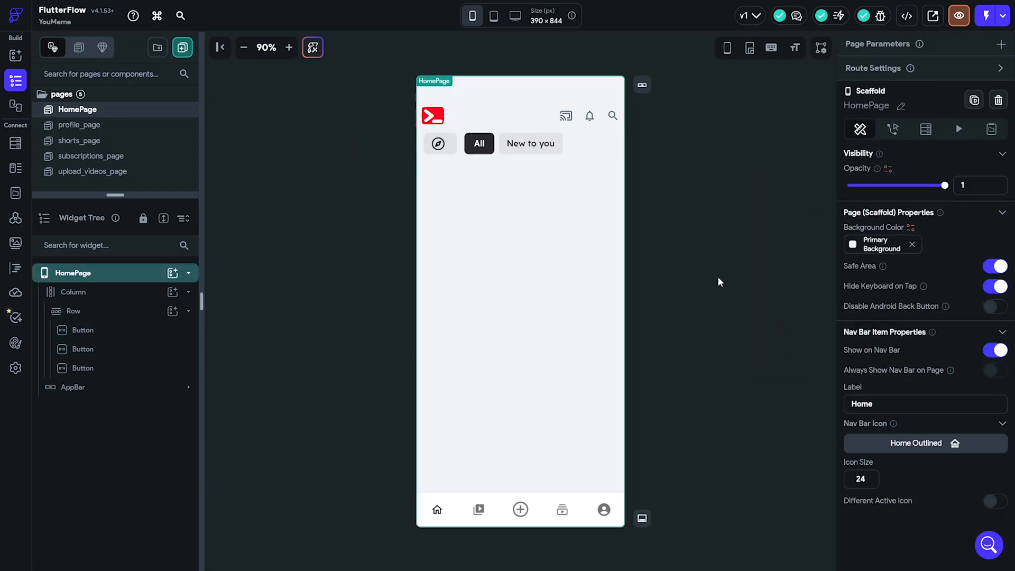
Step: Relabel the duplicated category button to Gaming and check the row in live preview
click(530, 143)
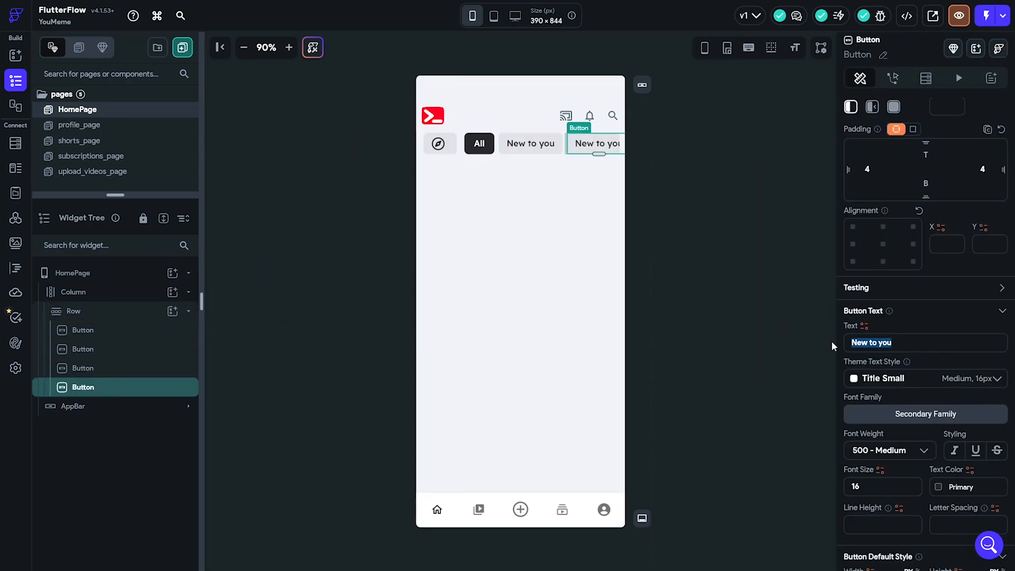
click(958, 16)
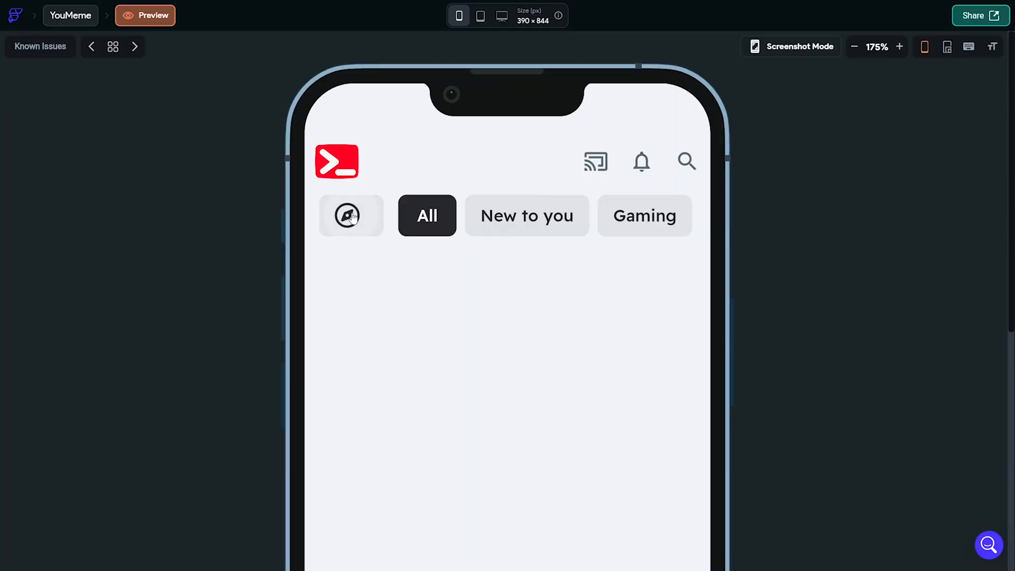
scroll(right, 3)
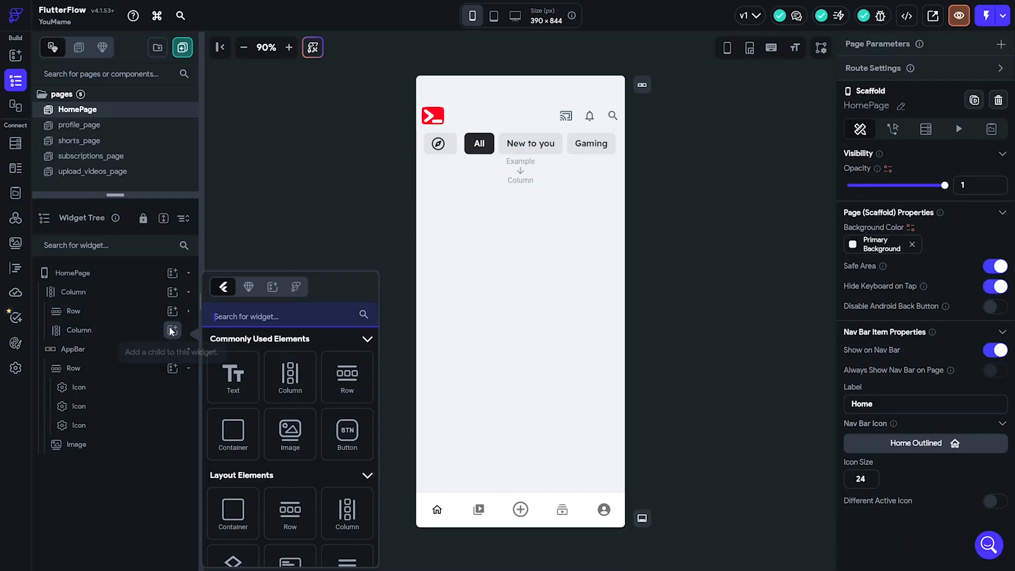
Step: Build the video card: full-width thumbnail image, title and 'Hello World' channel info text
click(347, 376)
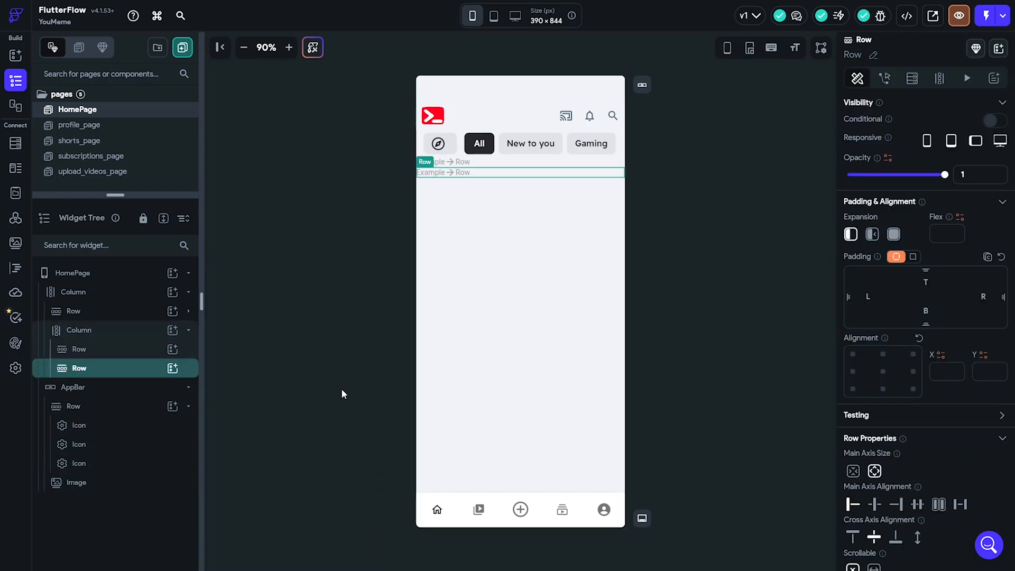
click(88, 368)
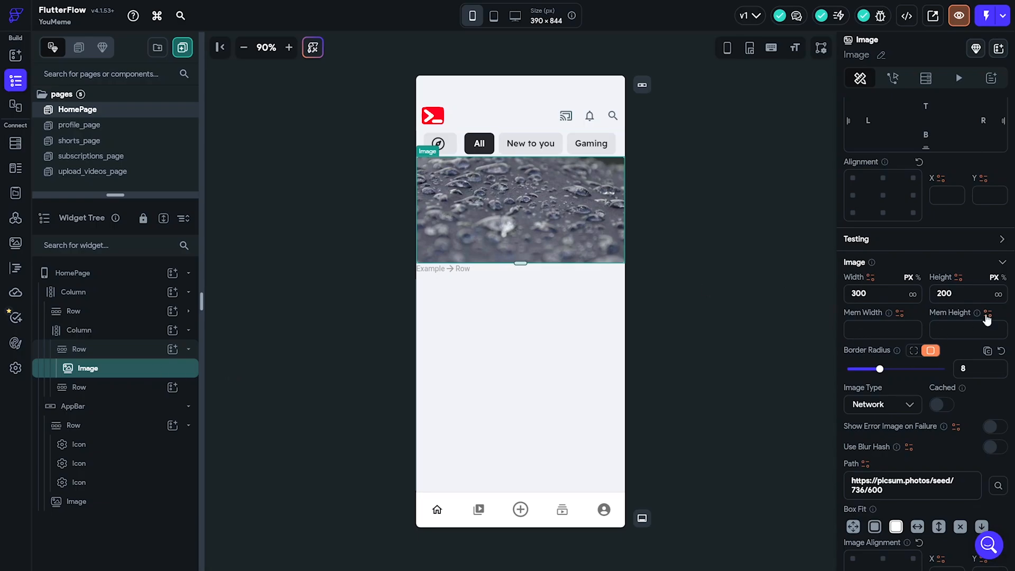
click(91, 425)
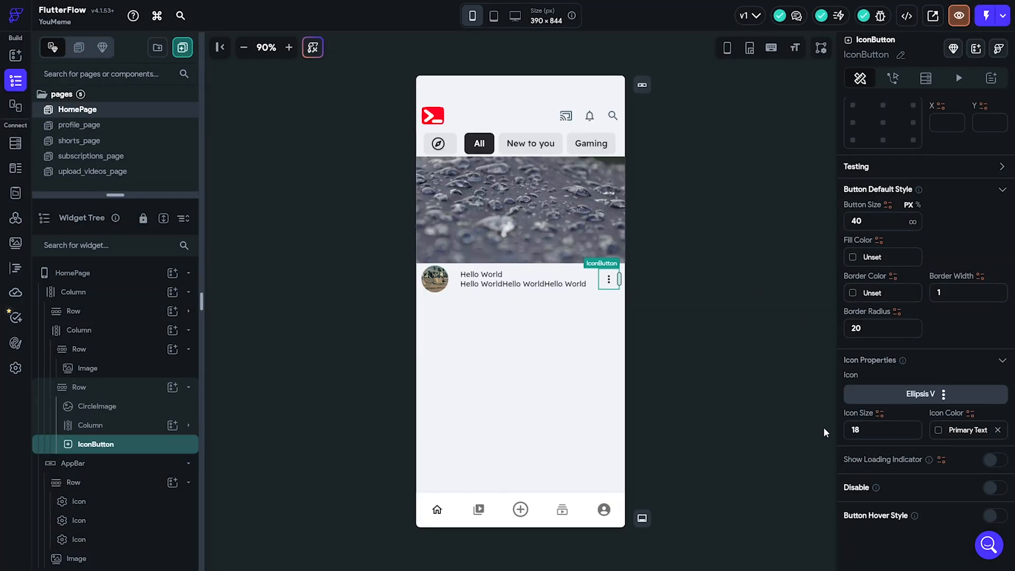
click(482, 274)
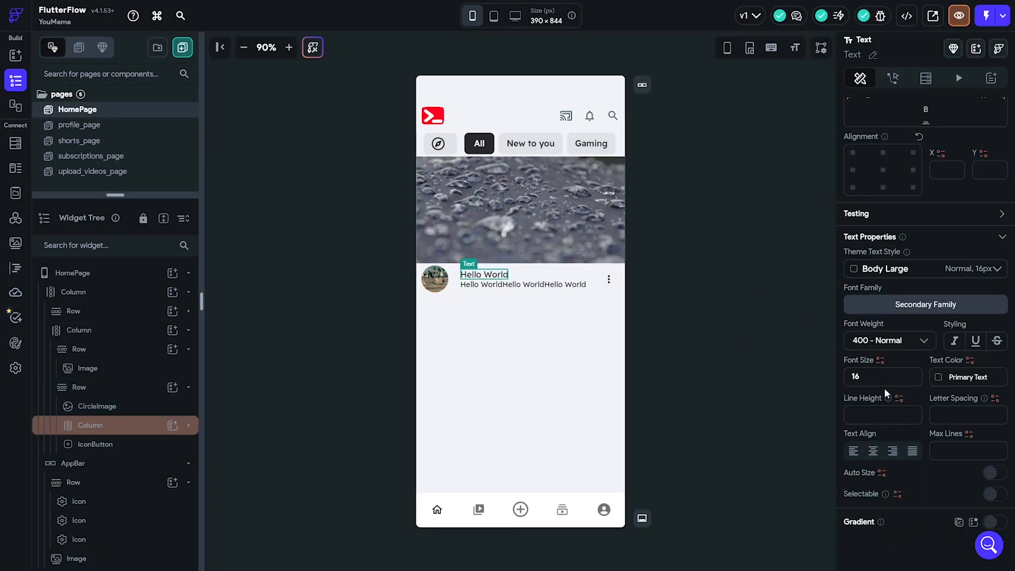
click(525, 284)
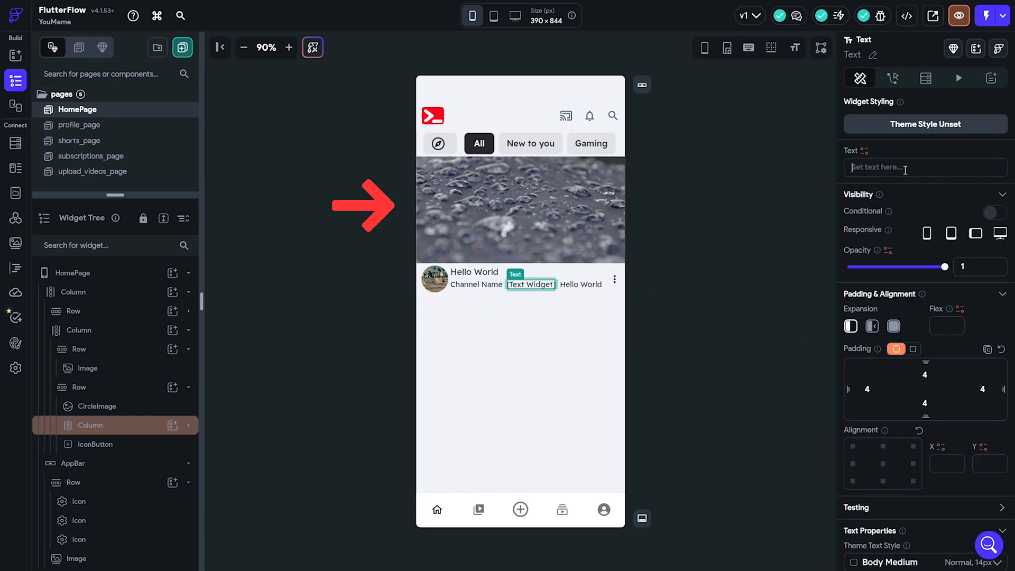
text(Hello World)
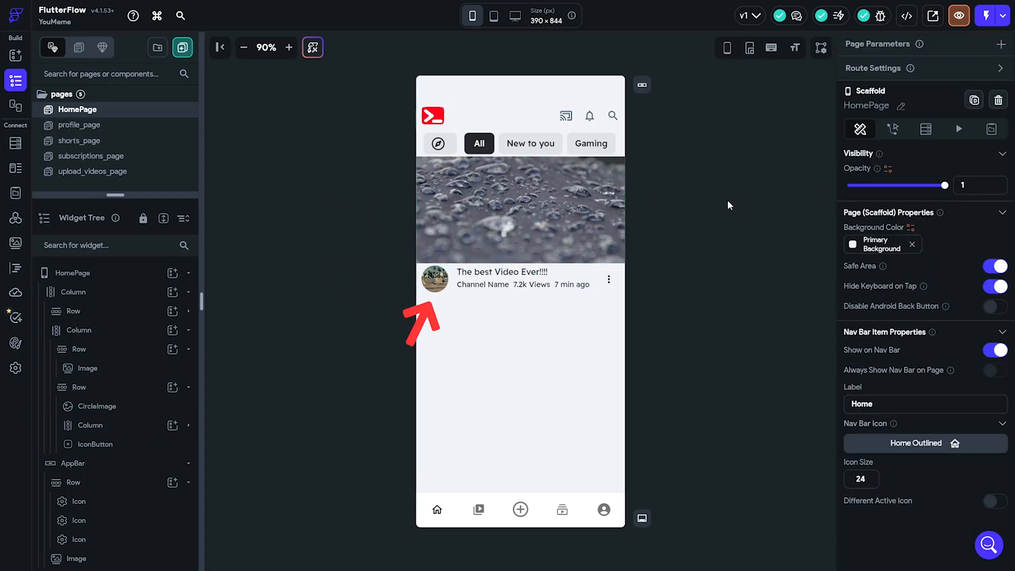
Step: Wrap the video card in a ListView and duplicate it down the page
click(79, 330)
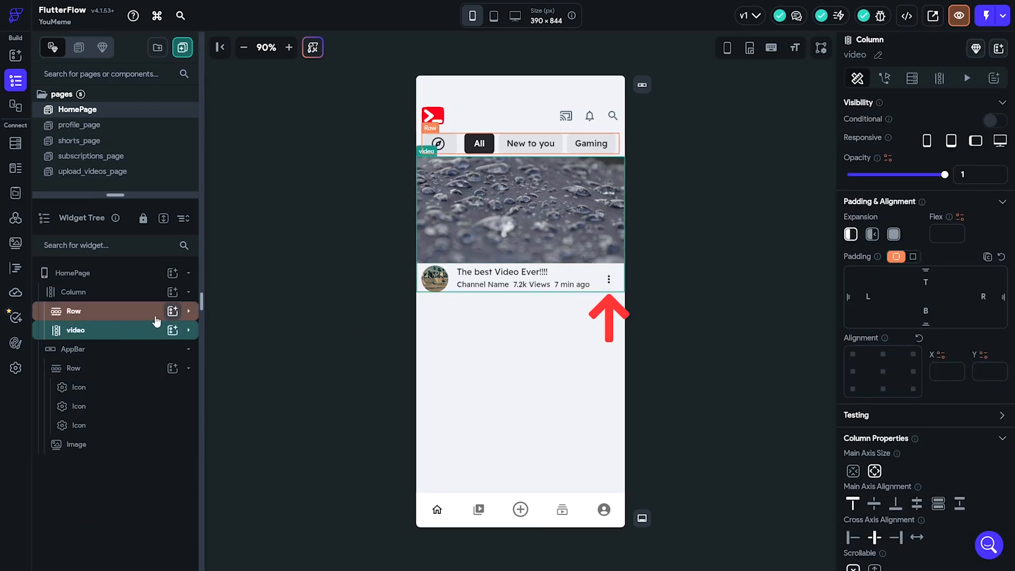
click(82, 330)
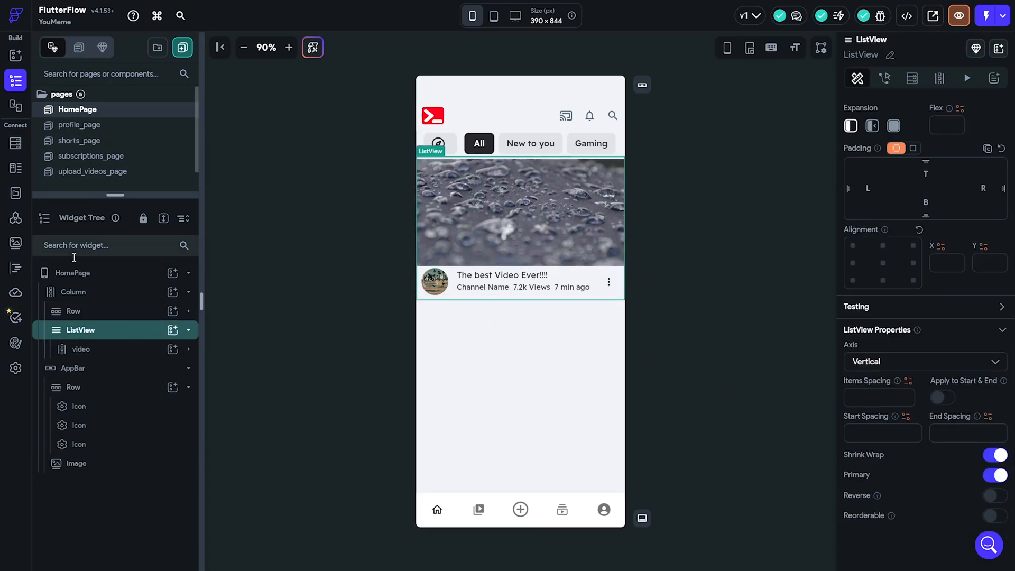
right_click(80, 349)
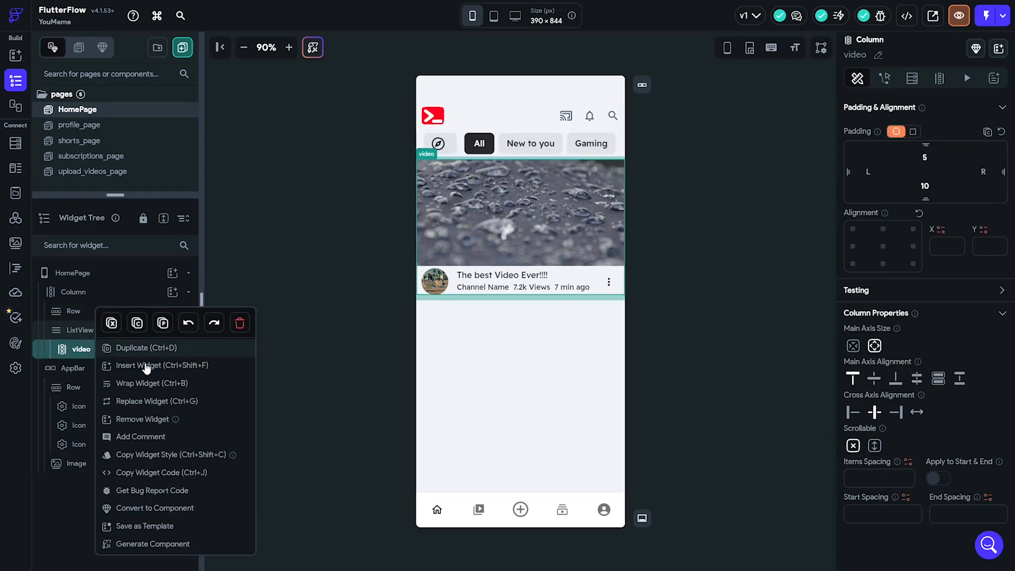
click(145, 348)
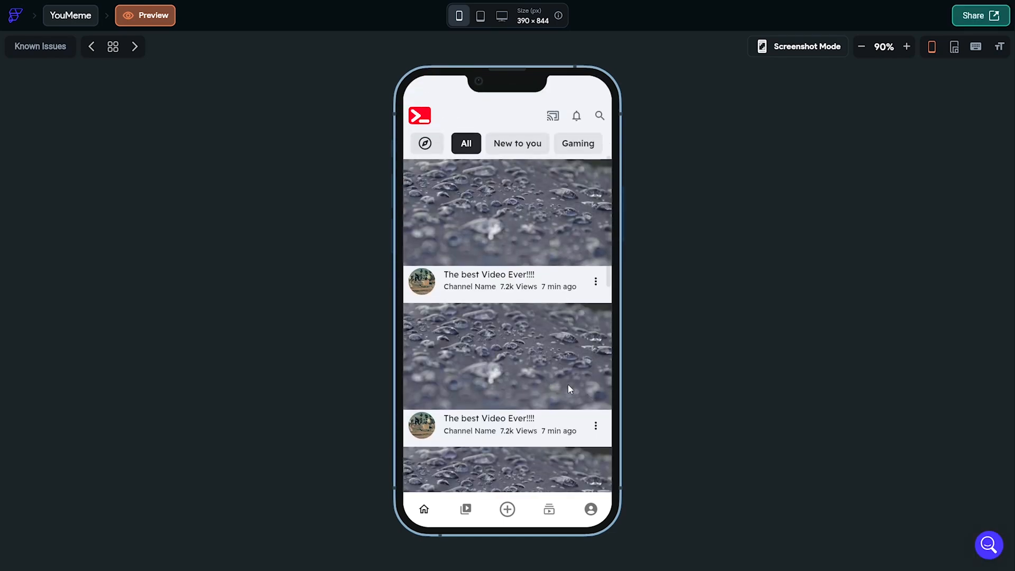
scroll(down, 3)
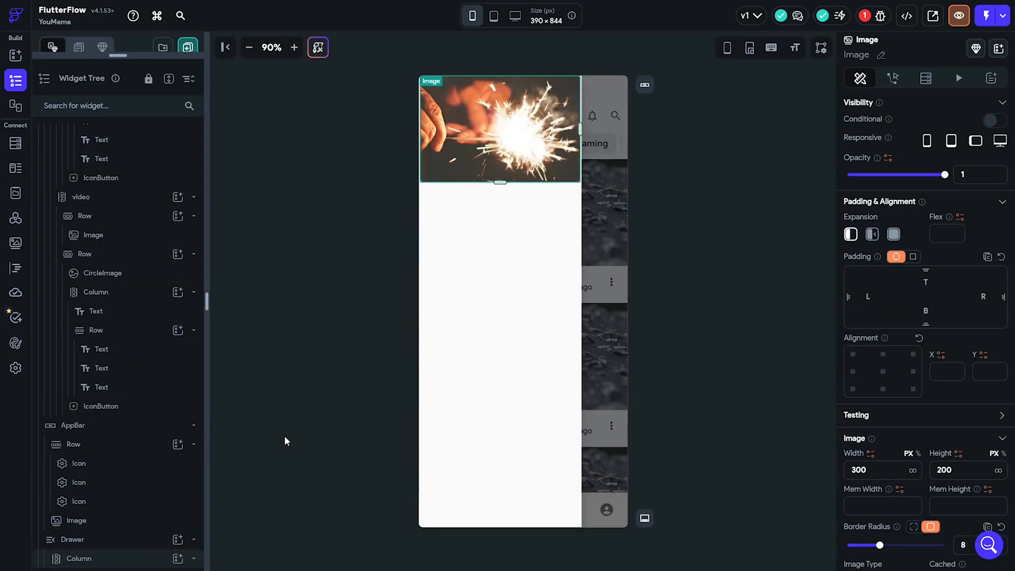
Step: Upload logo.png as the drawer image and set the Youtube Studio row's tap action
click(976, 393)
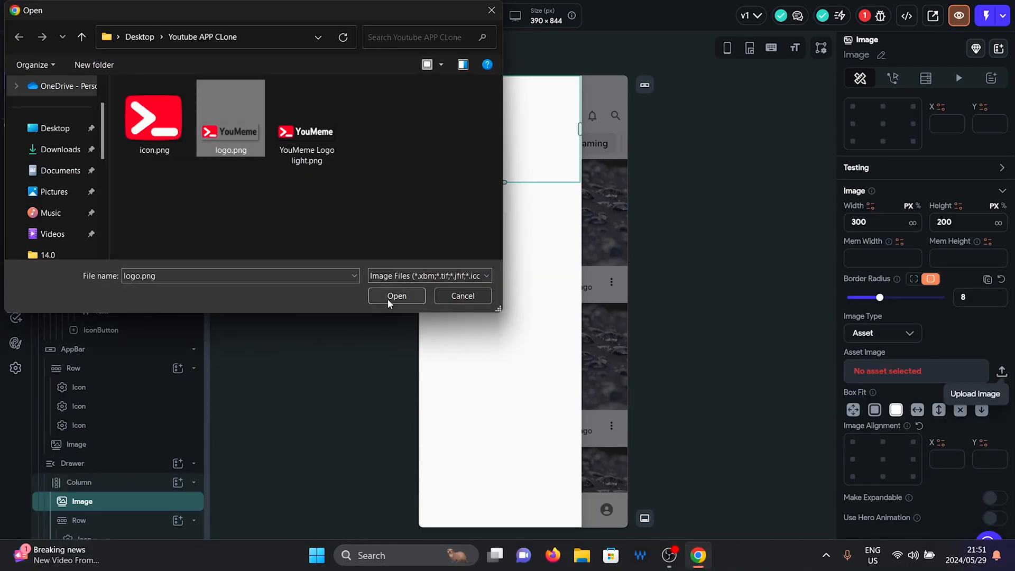
click(397, 296)
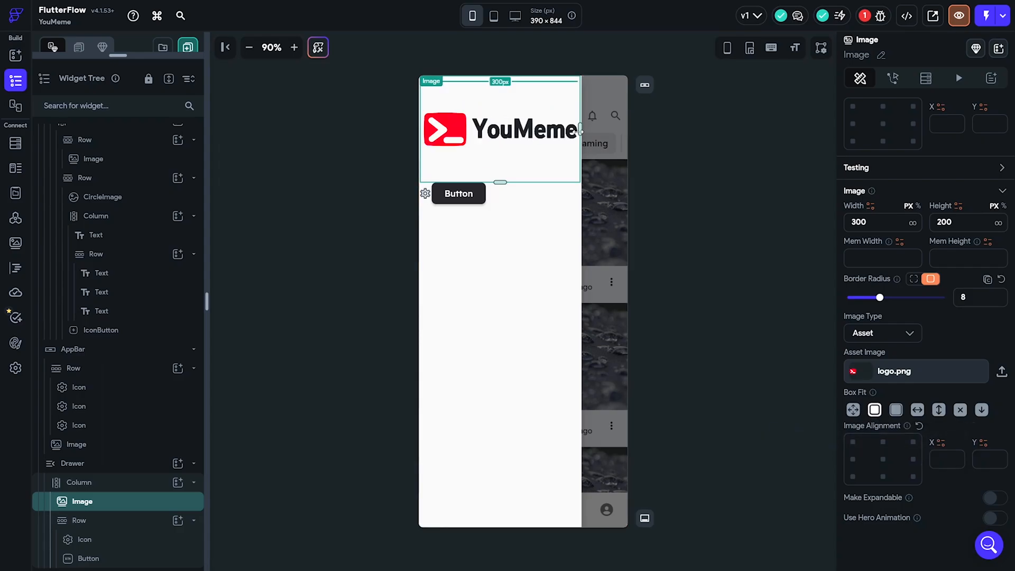
click(925, 479)
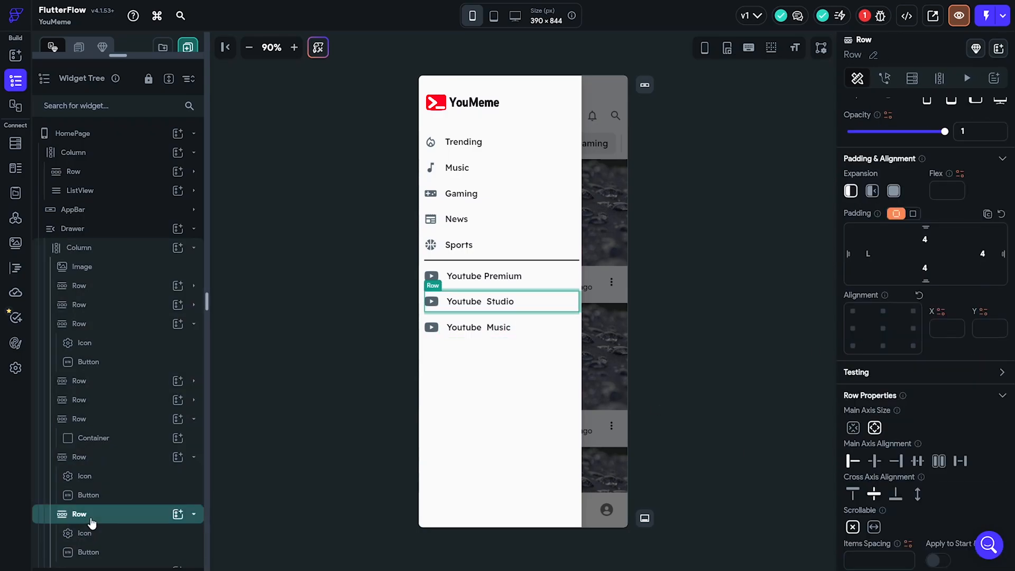
click(72, 133)
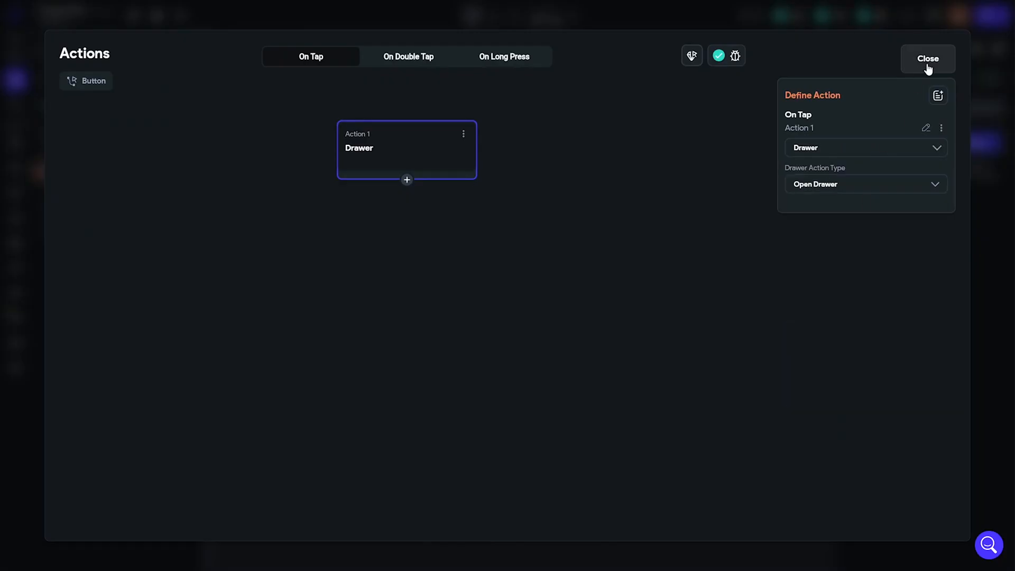
click(928, 59)
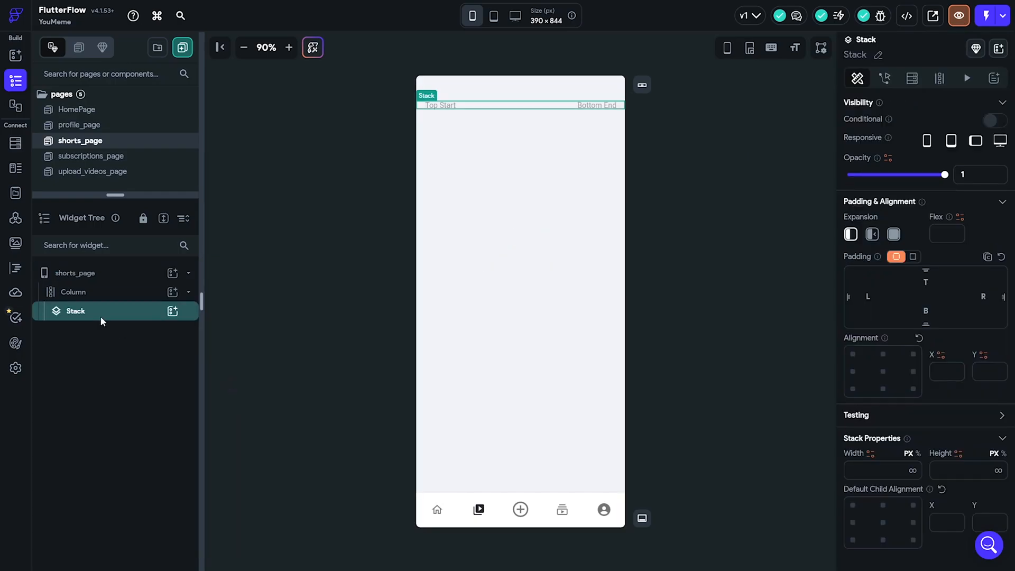
Step: Set up the shorts Stack with a ListView of network images and preview it
click(172, 311)
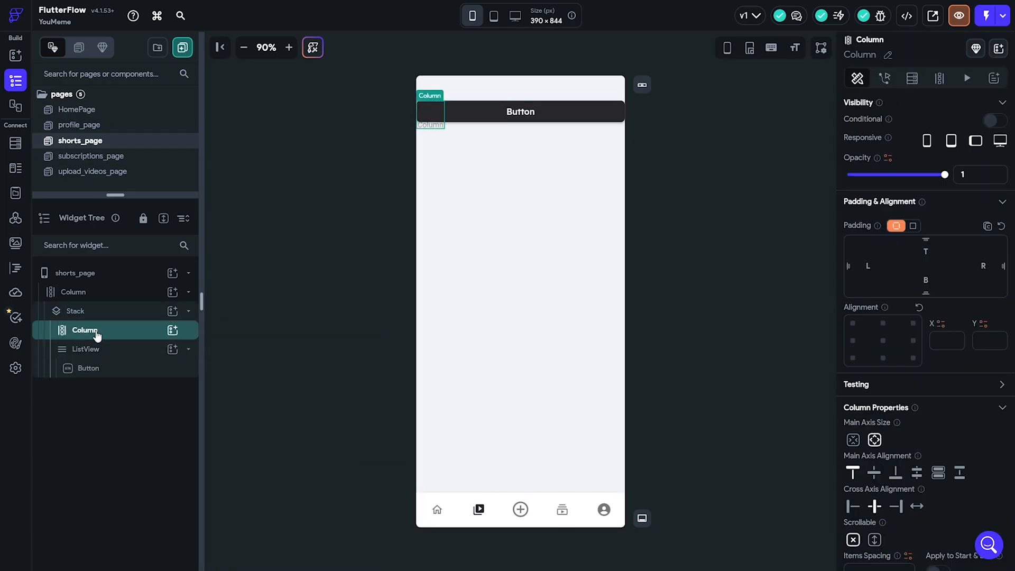
click(88, 387)
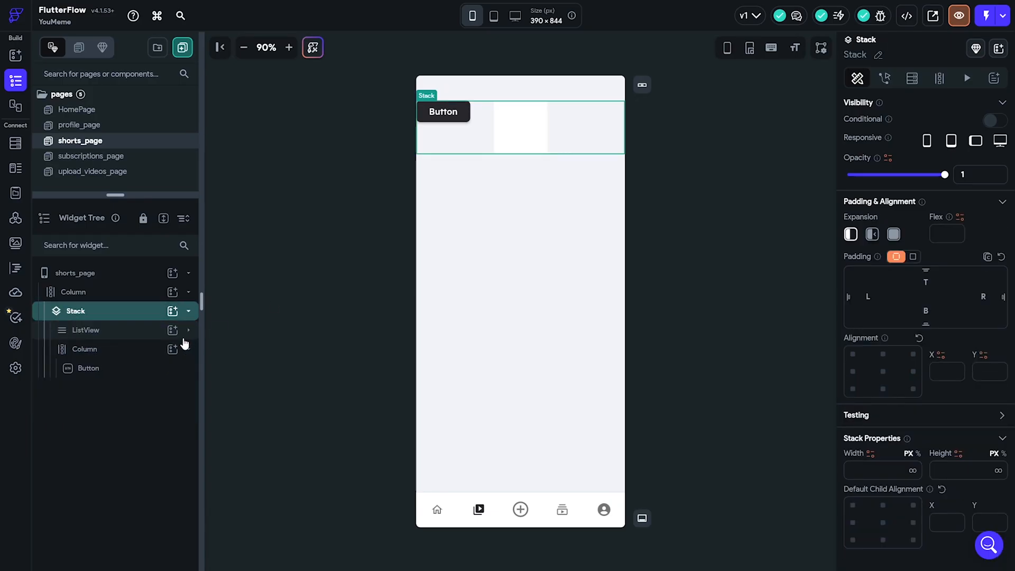
click(88, 368)
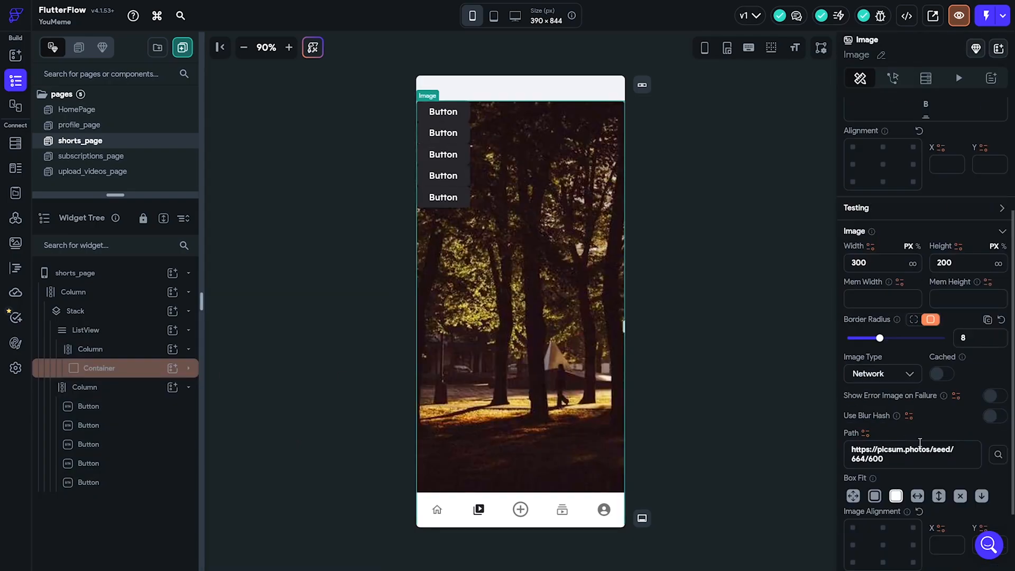
click(84, 330)
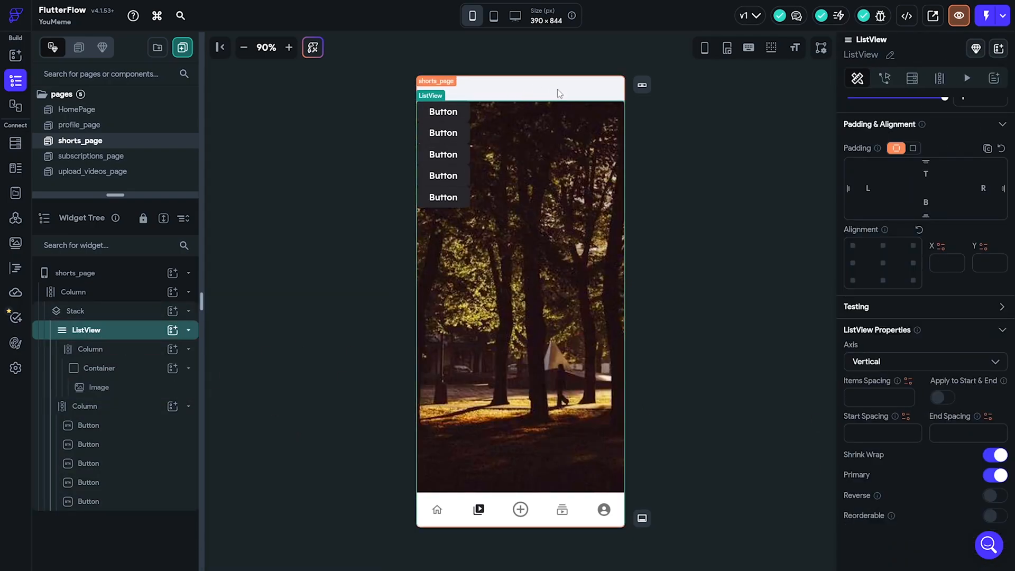
click(959, 16)
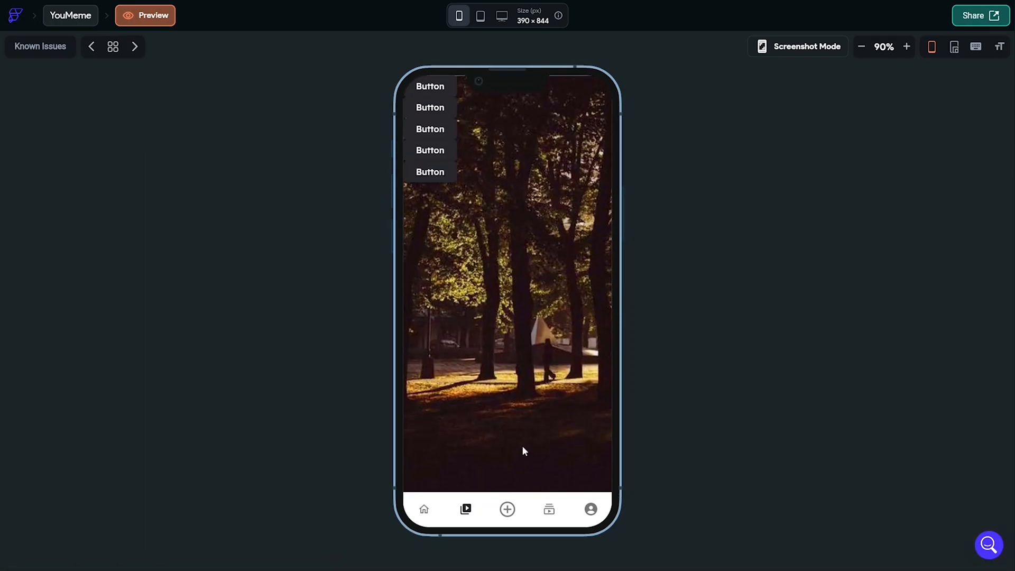
Step: Adjust the overlay icon buttons' columns with top padding on the like column
click(145, 15)
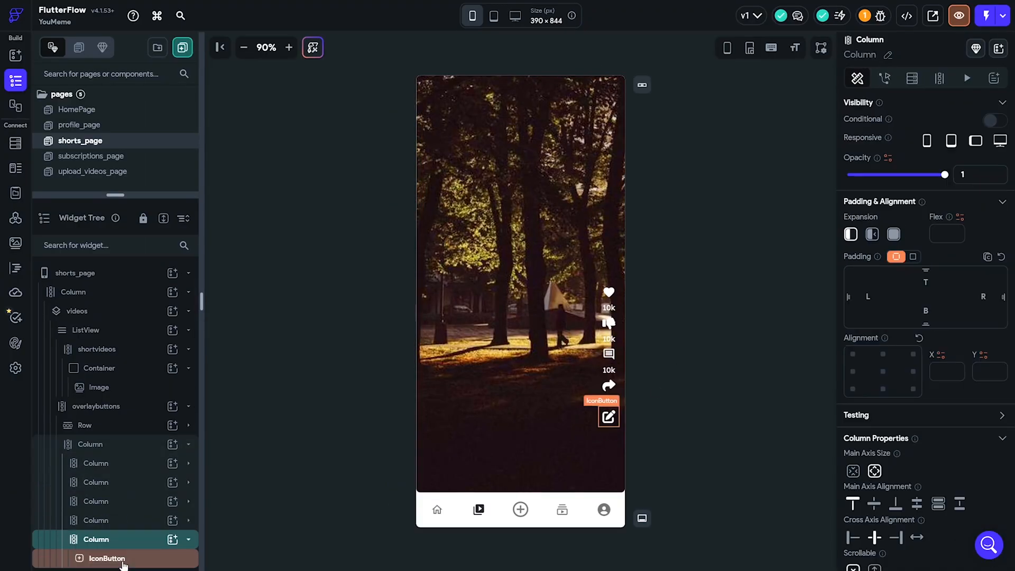
click(96, 520)
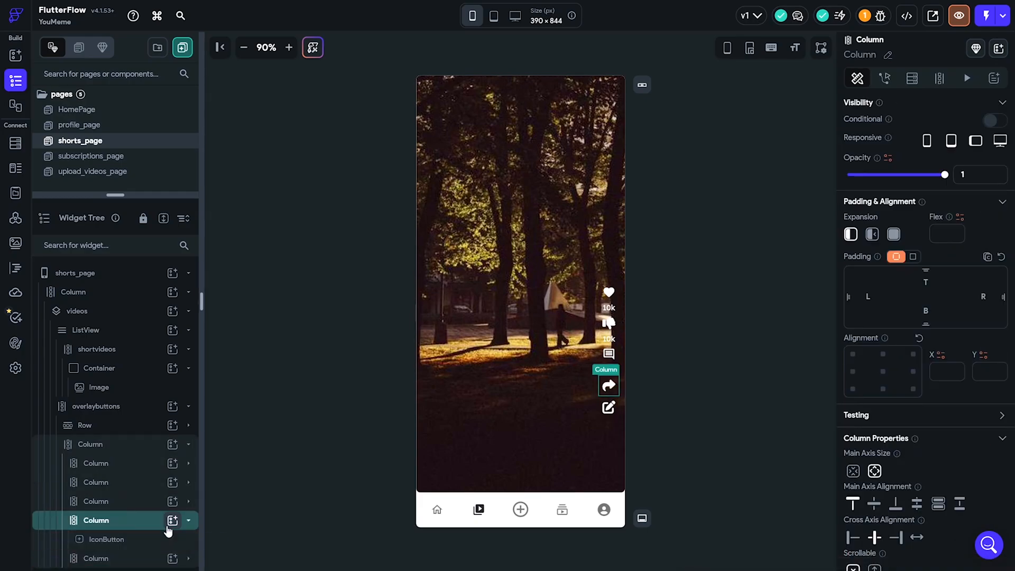
click(75, 273)
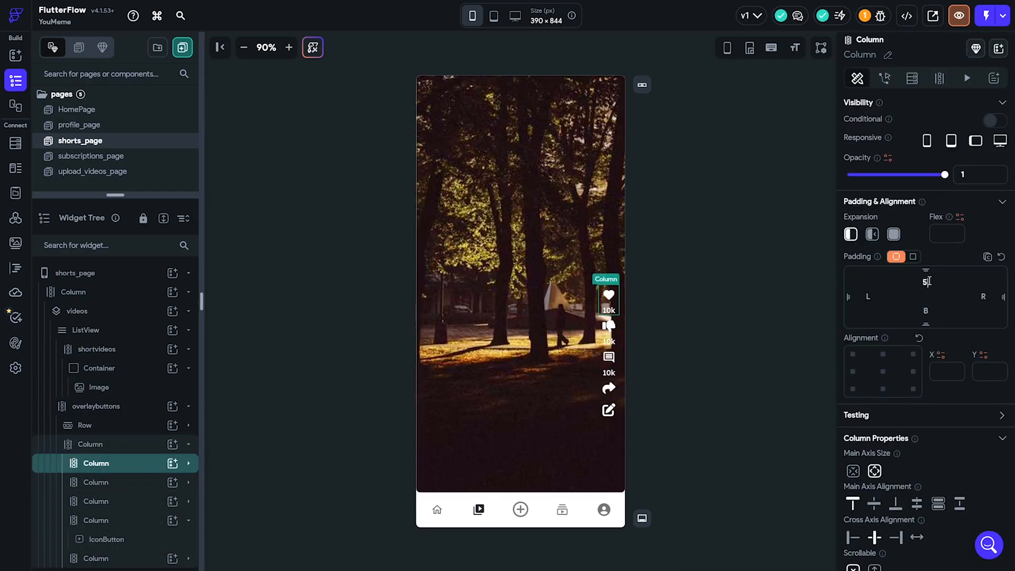
click(960, 14)
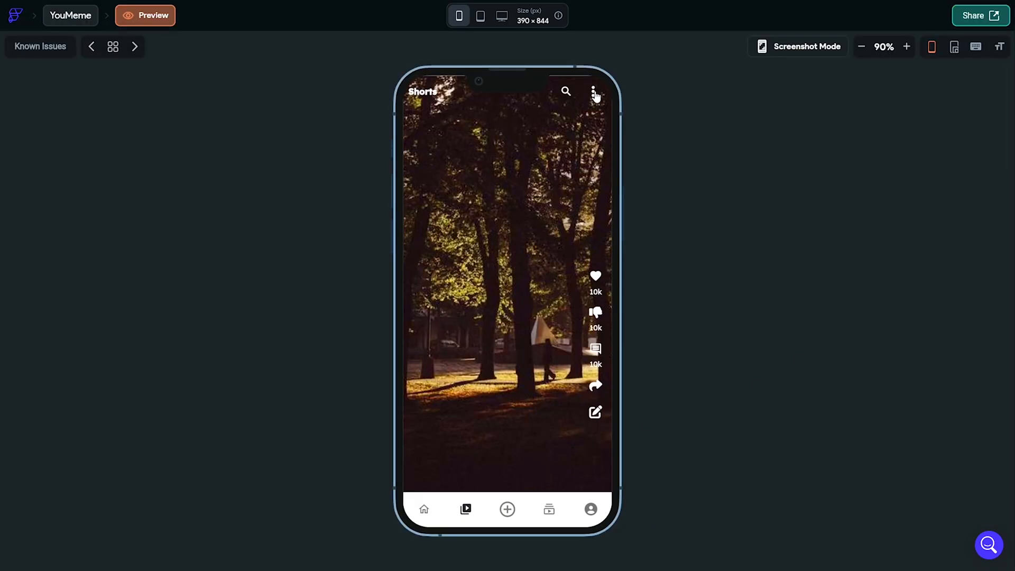
mouse_move(538, 426)
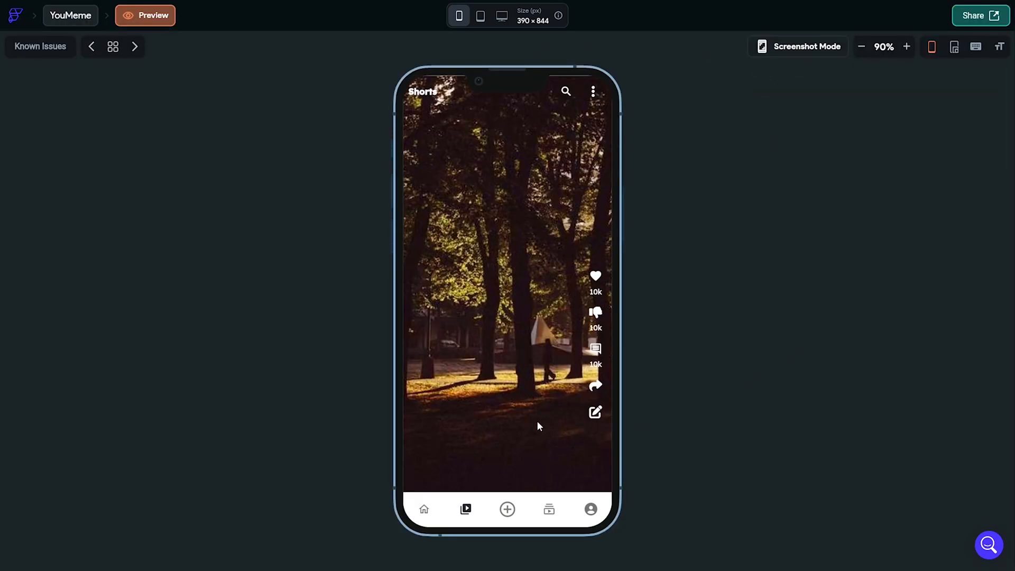
scroll(down, 3)
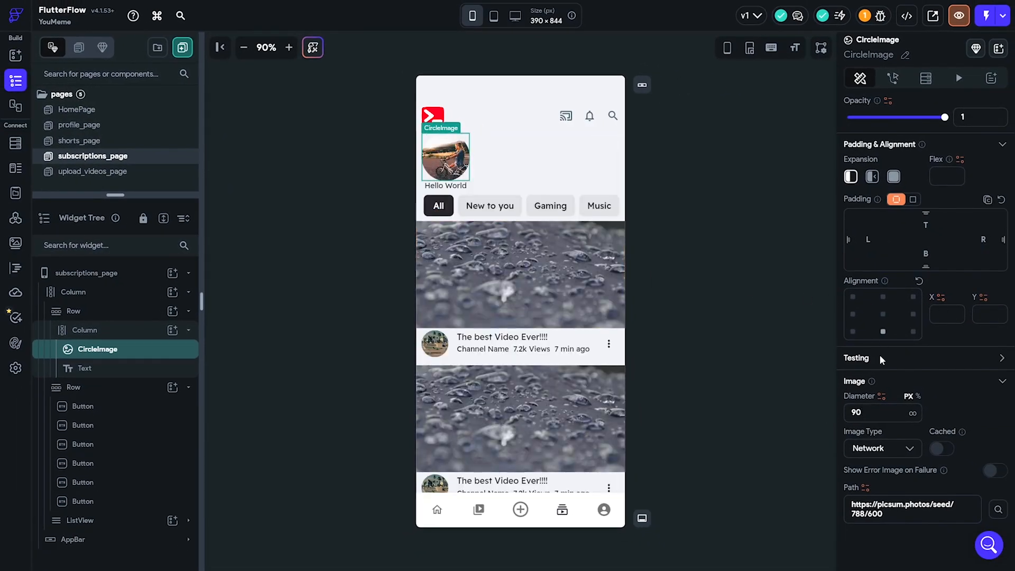
Step: Rename the avatar's Hello World caption to MattKC
click(85, 368)
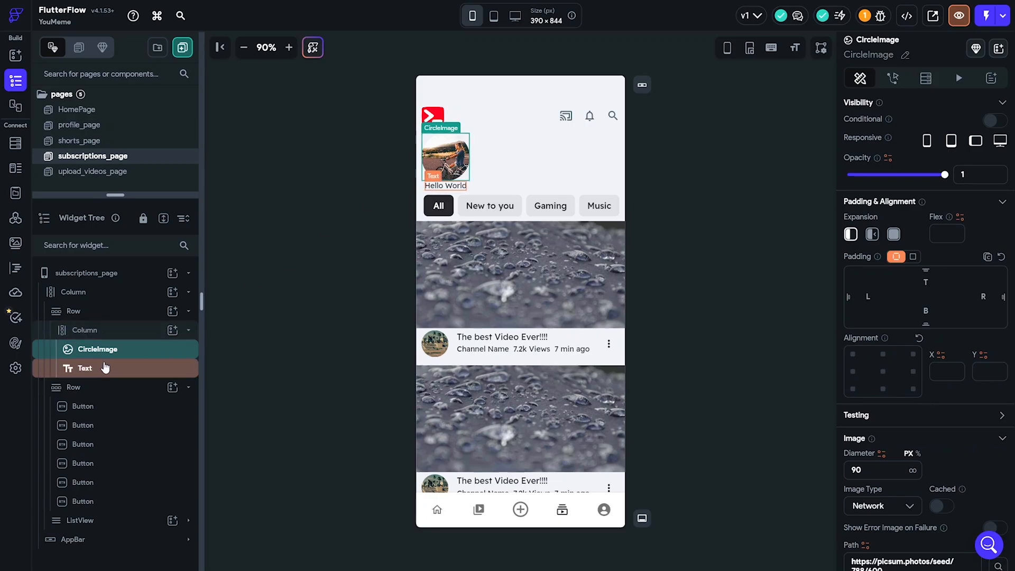
click(84, 368)
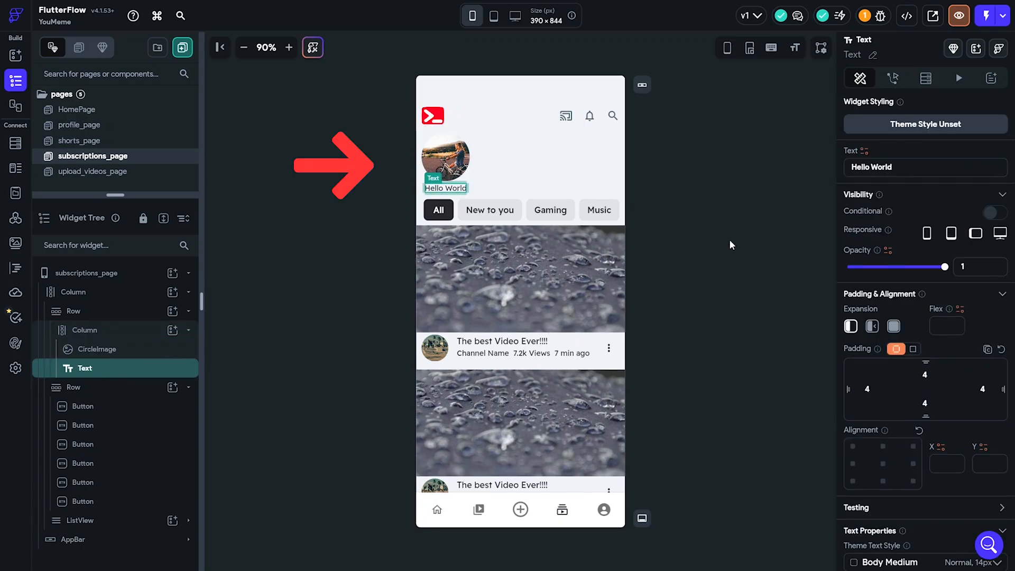
text(MattKC)
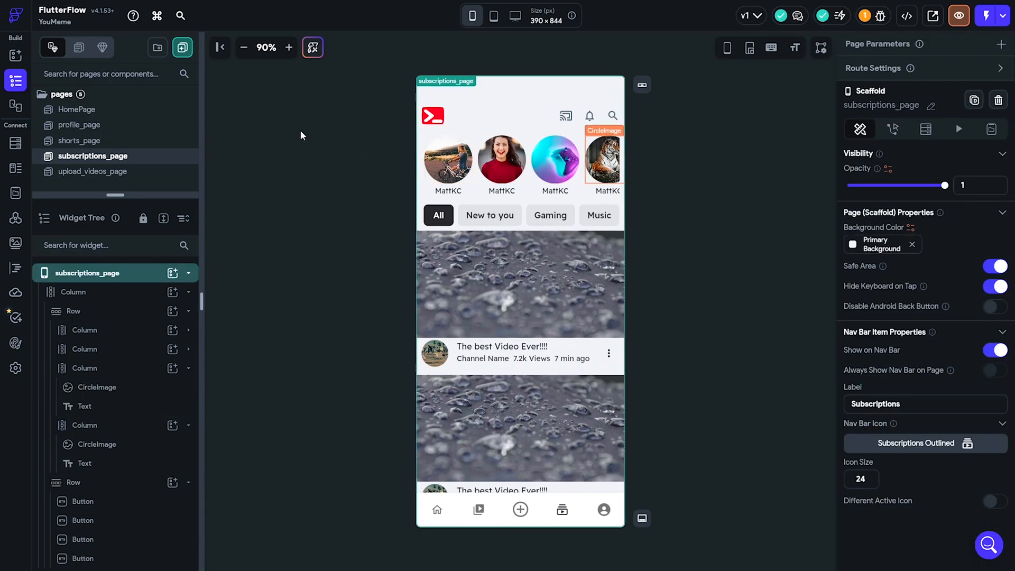
mouse_move(672, 182)
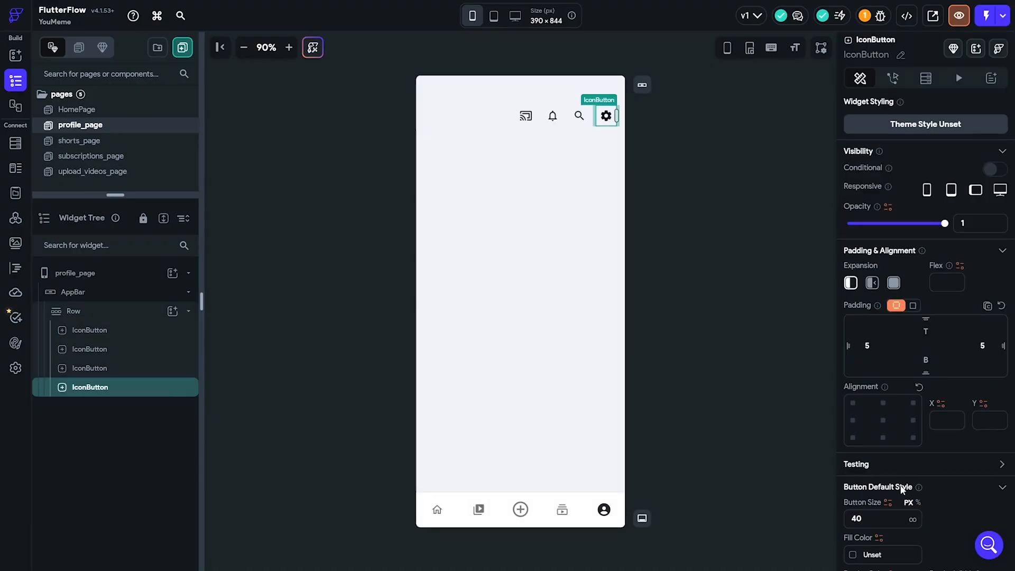
Step: Set the avatar's left padding to 10 and configure the History thumbnail image
click(918, 394)
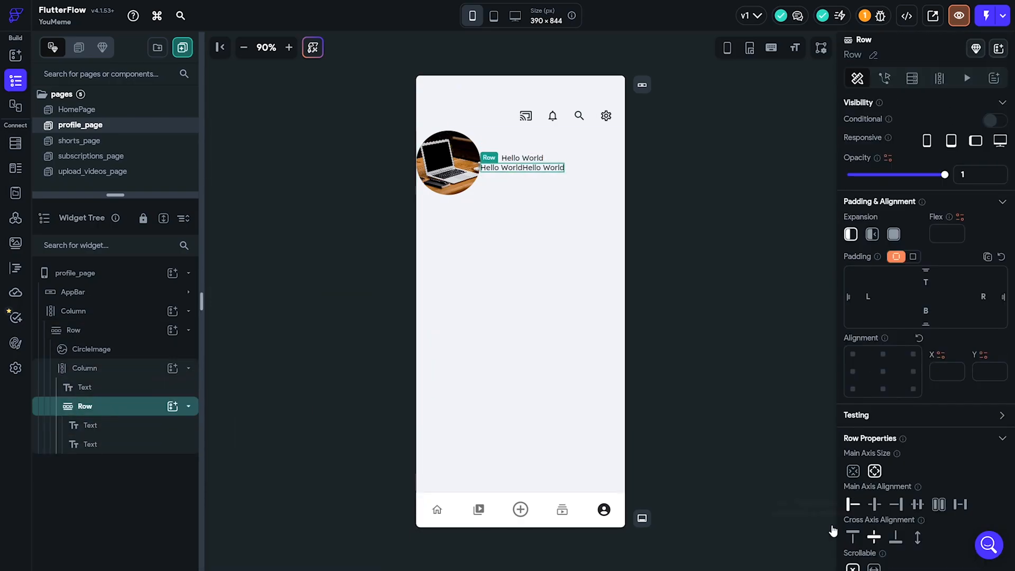
text(10)
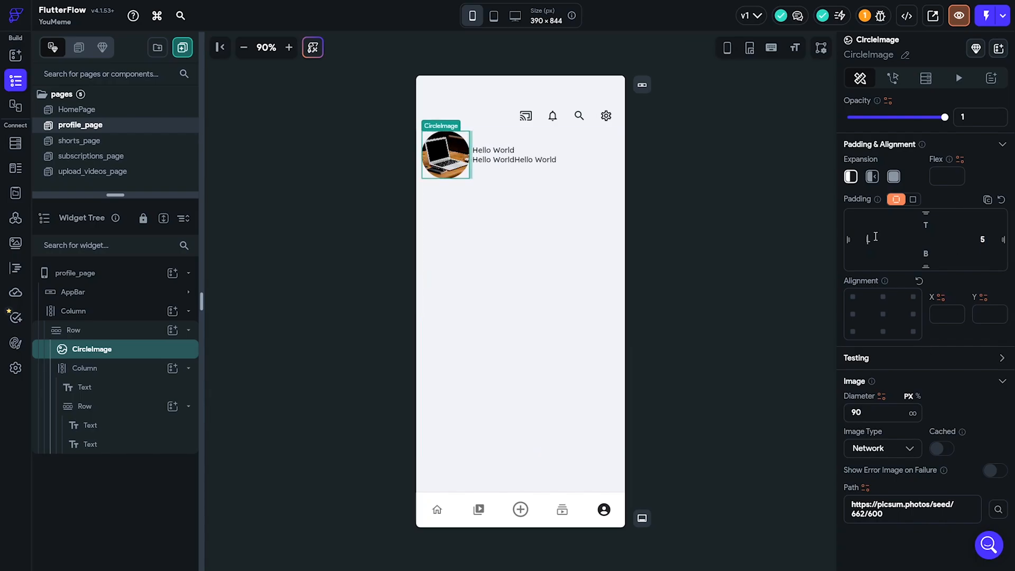
click(494, 149)
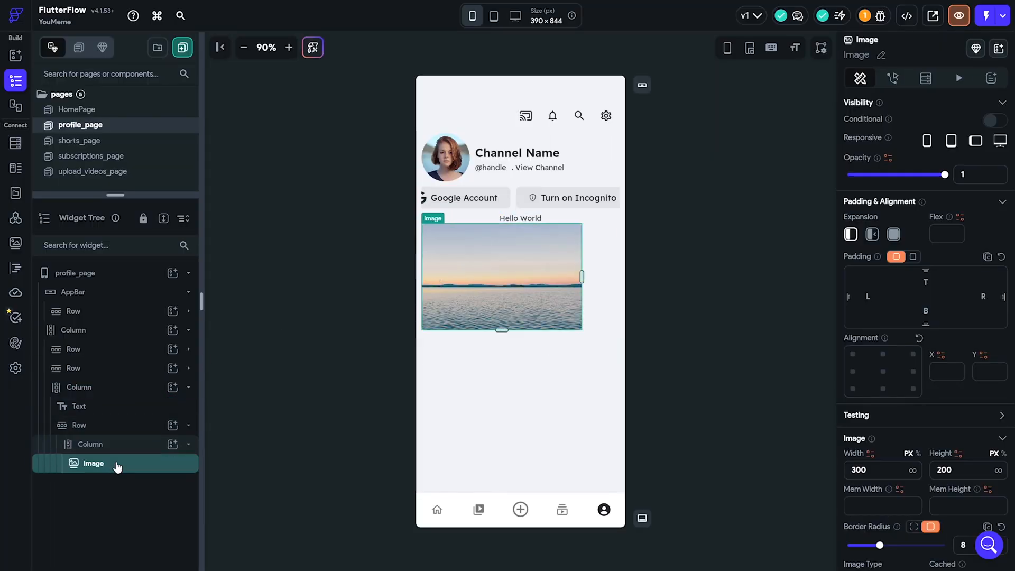
click(79, 387)
text(1)
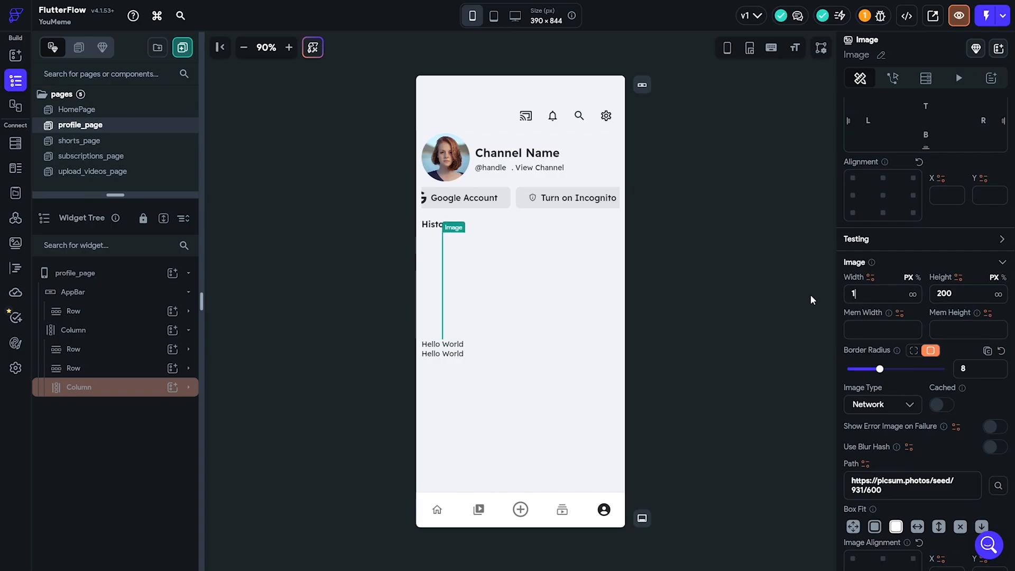
click(90, 445)
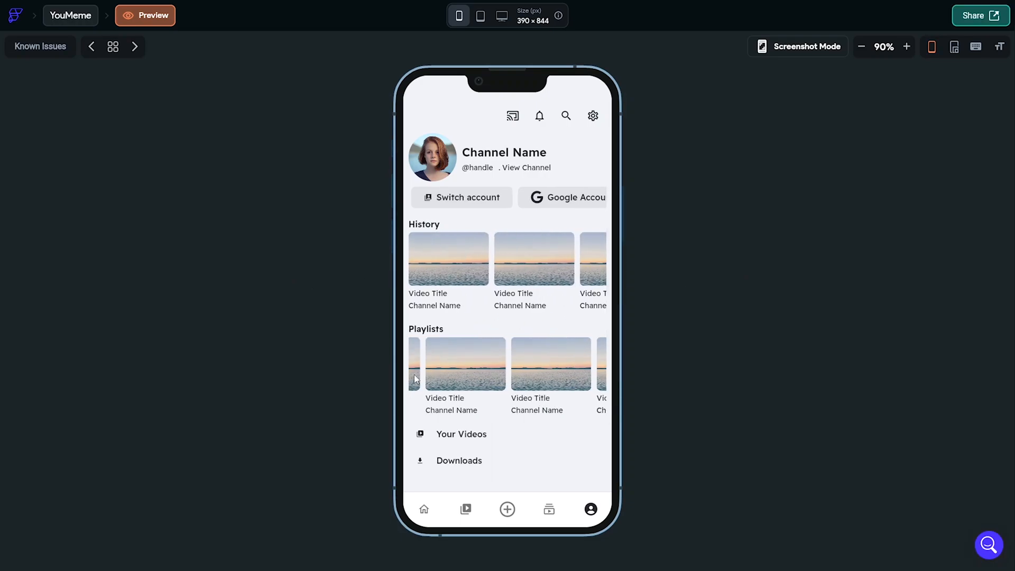
scroll(down, 3)
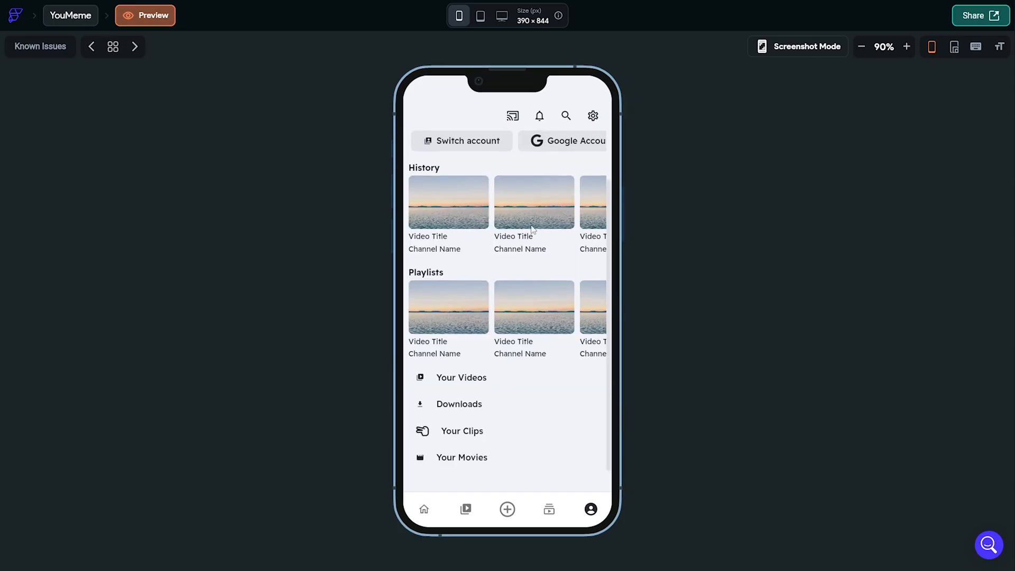
click(145, 14)
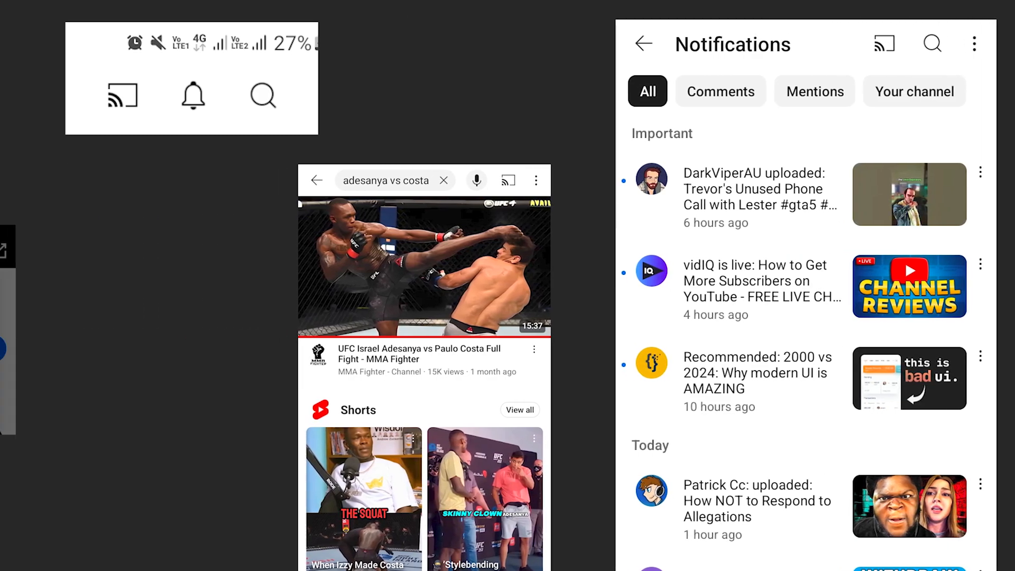
click(508, 179)
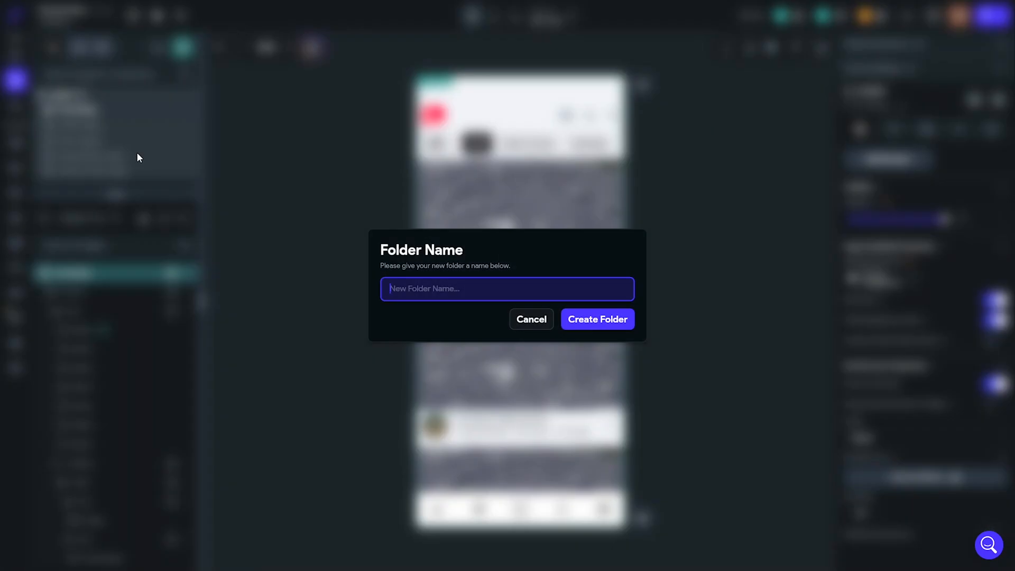
Step: On the notifications page, search the search icon's actions for 'navi' to add Navigate To
click(531, 319)
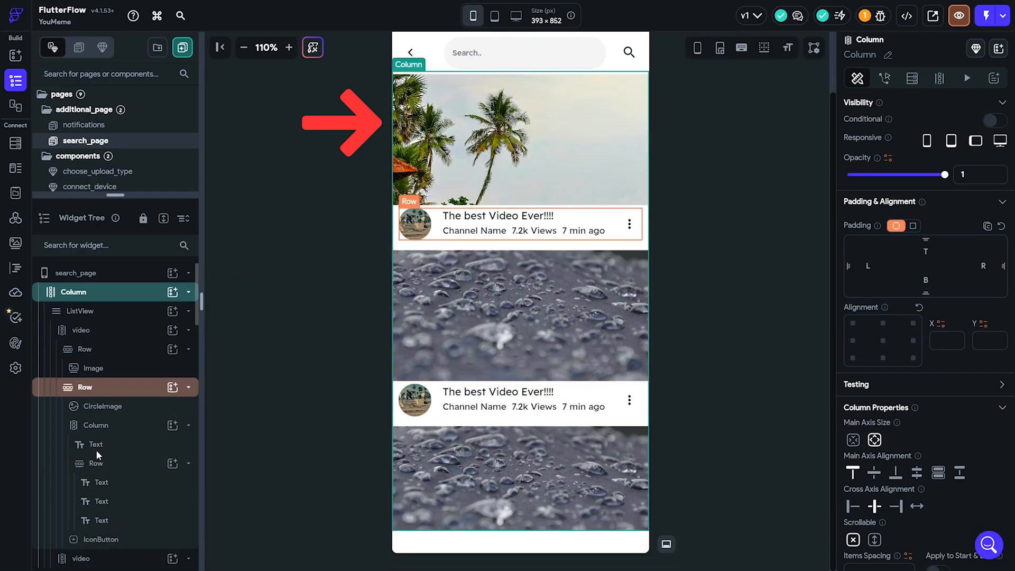
click(85, 125)
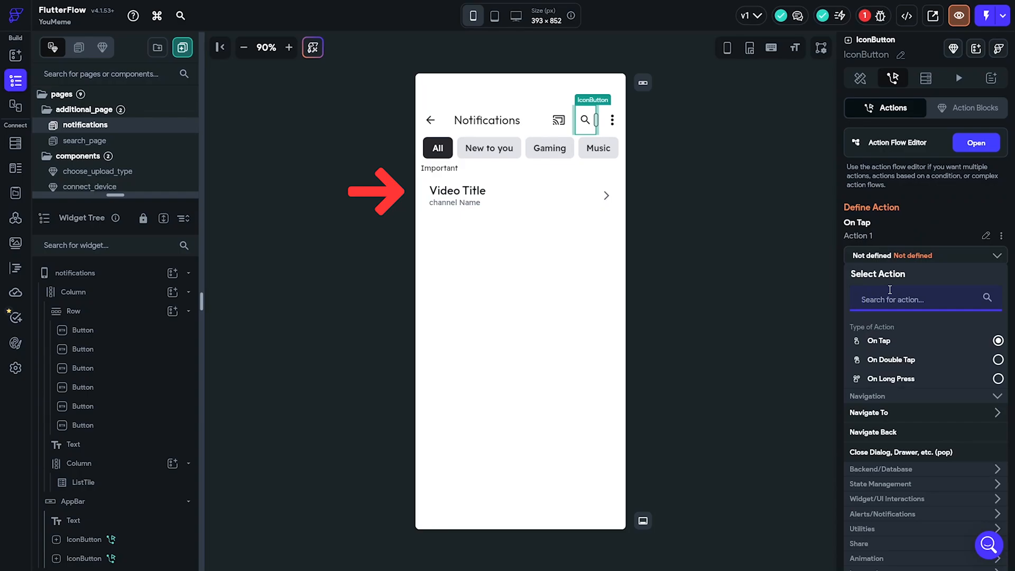
text(navigate)
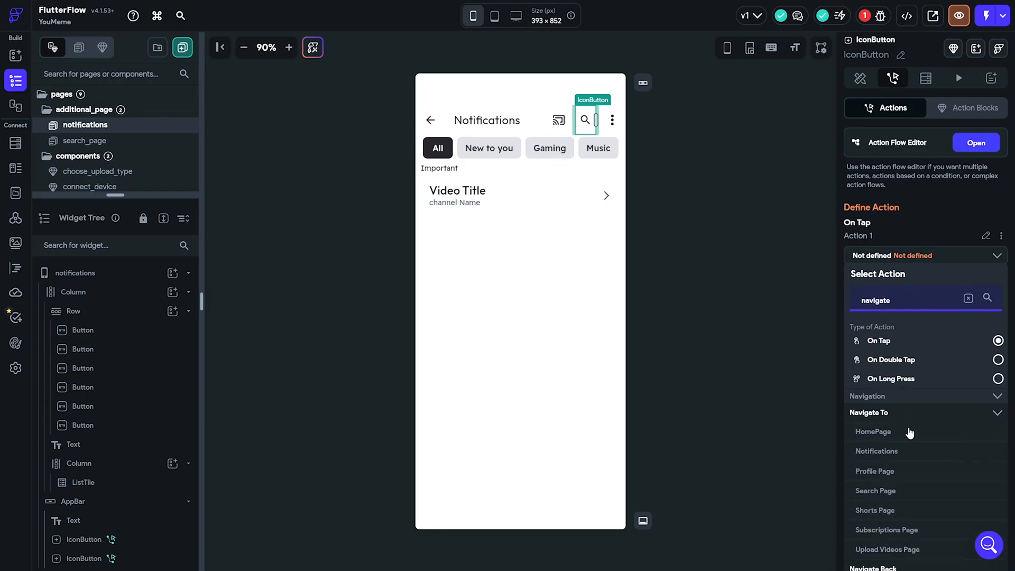
mouse_move(879, 495)
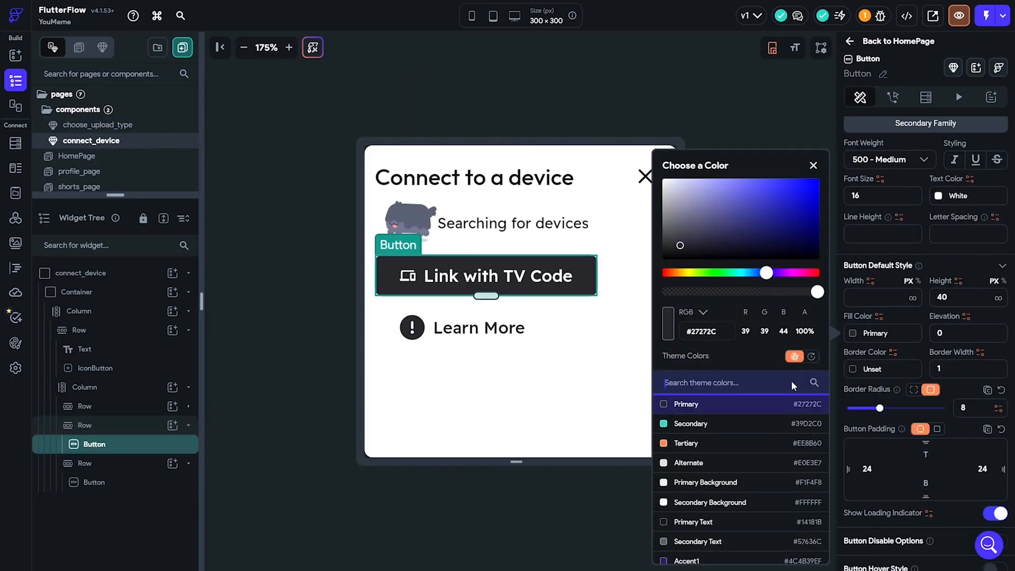
Step: Give the Link with TV Code button a Secondary Background fill and Primary Text label colour
click(711, 501)
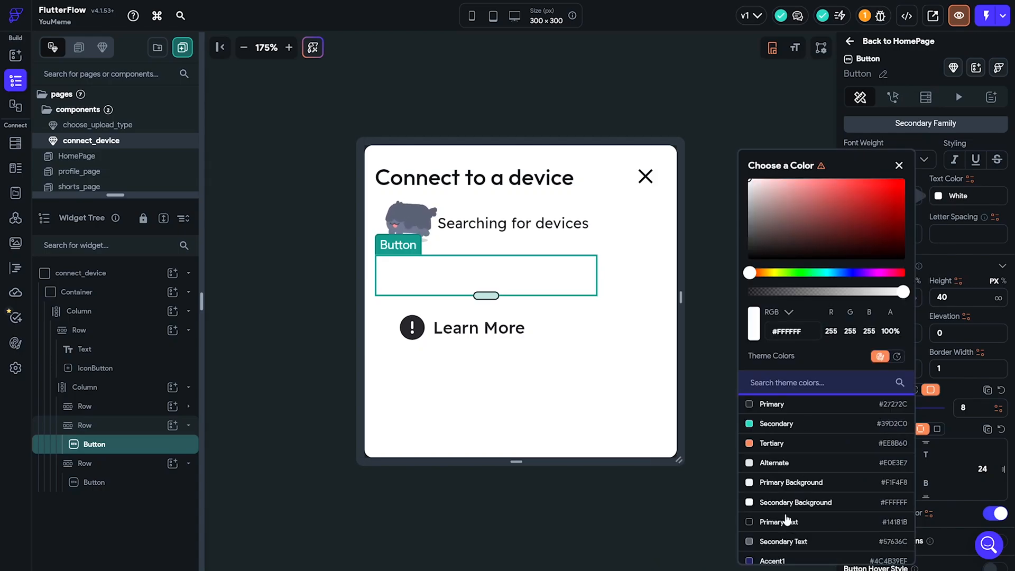
click(779, 521)
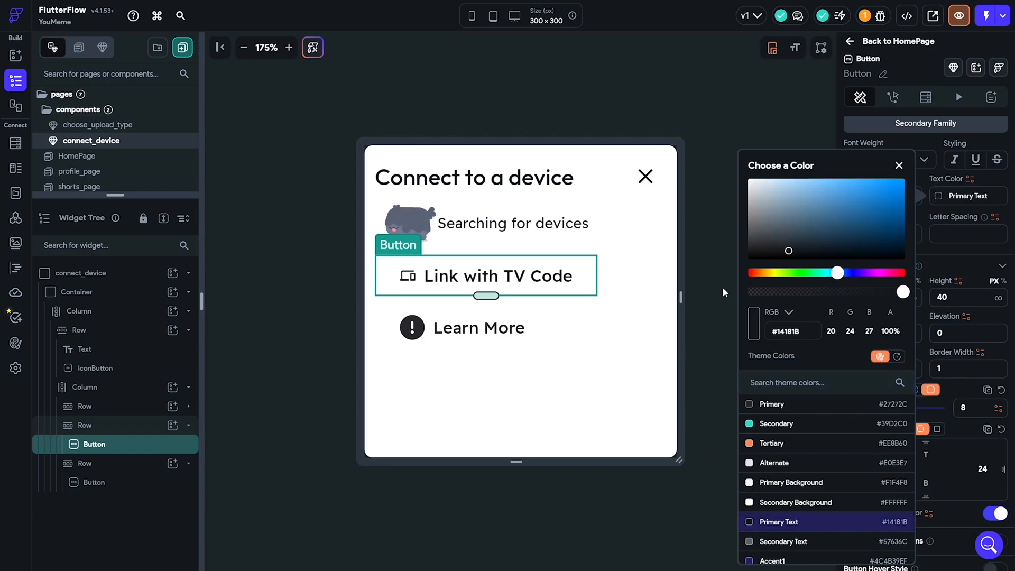
click(899, 165)
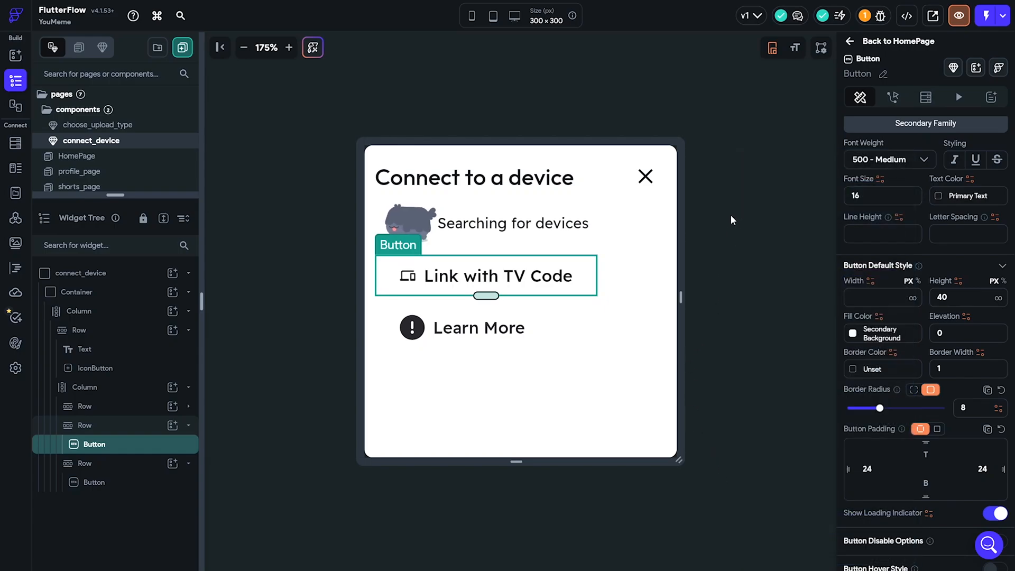
Step: Select the whole connect_device component and start a preview run of the app
click(82, 273)
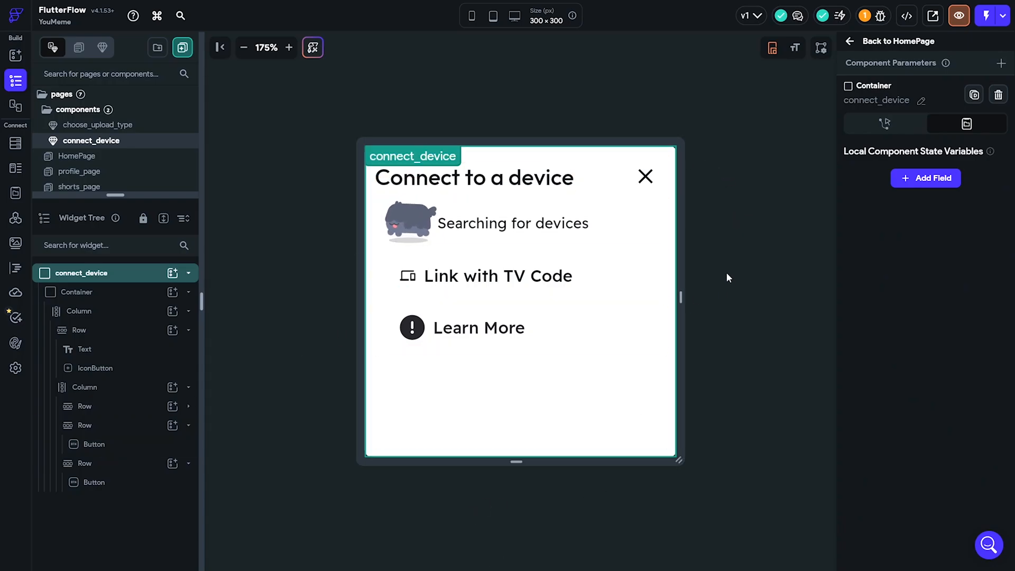
click(411, 224)
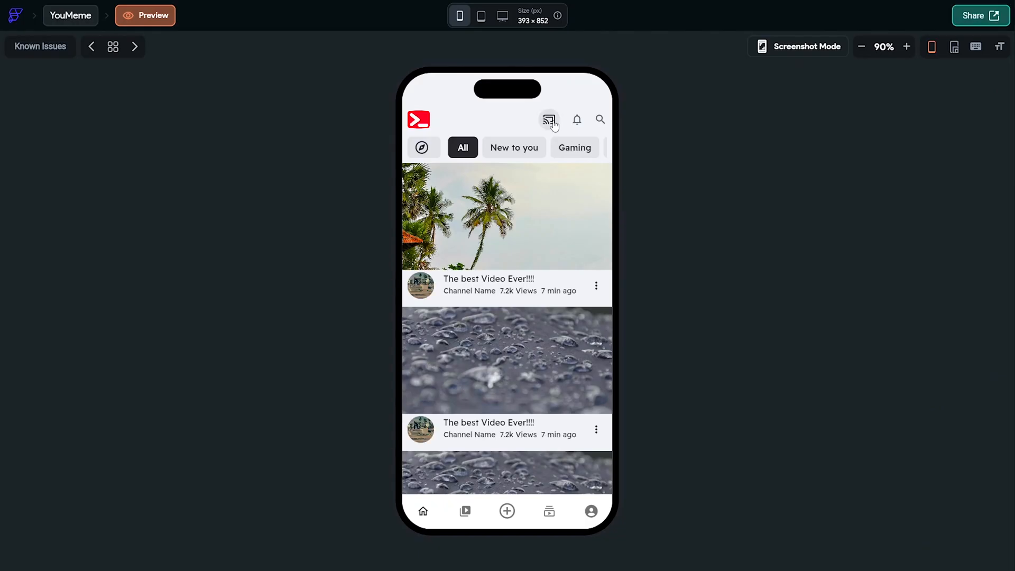
click(549, 120)
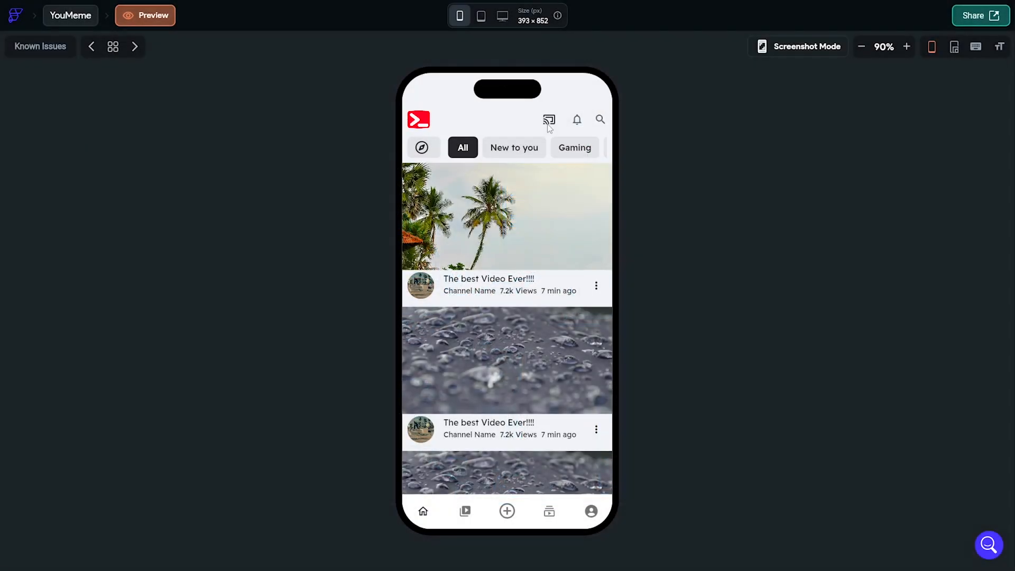
click(548, 119)
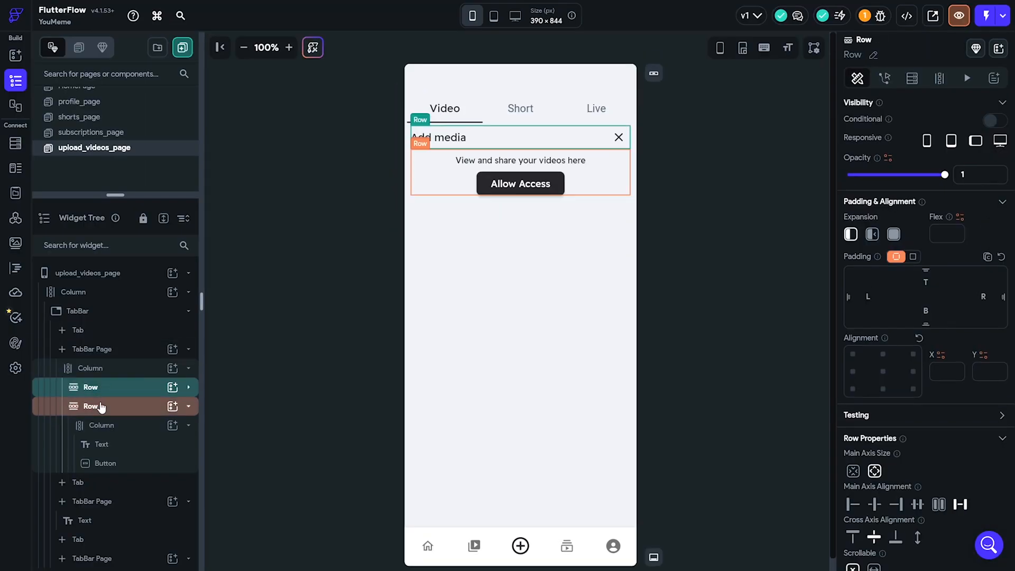
Step: Select the Video tab's content column, header row and the access-prompt row in the widget tree
click(102, 425)
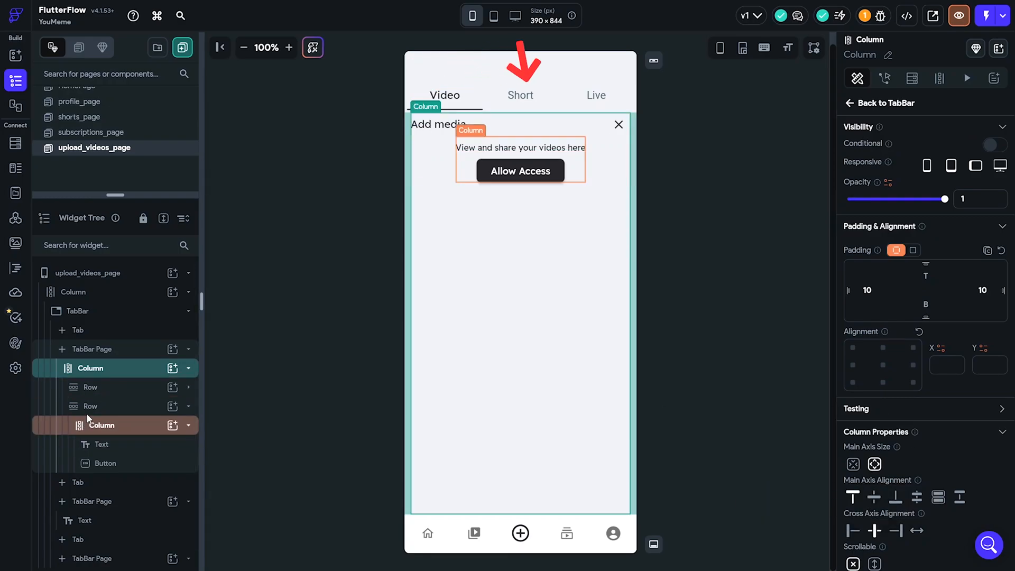
click(90, 387)
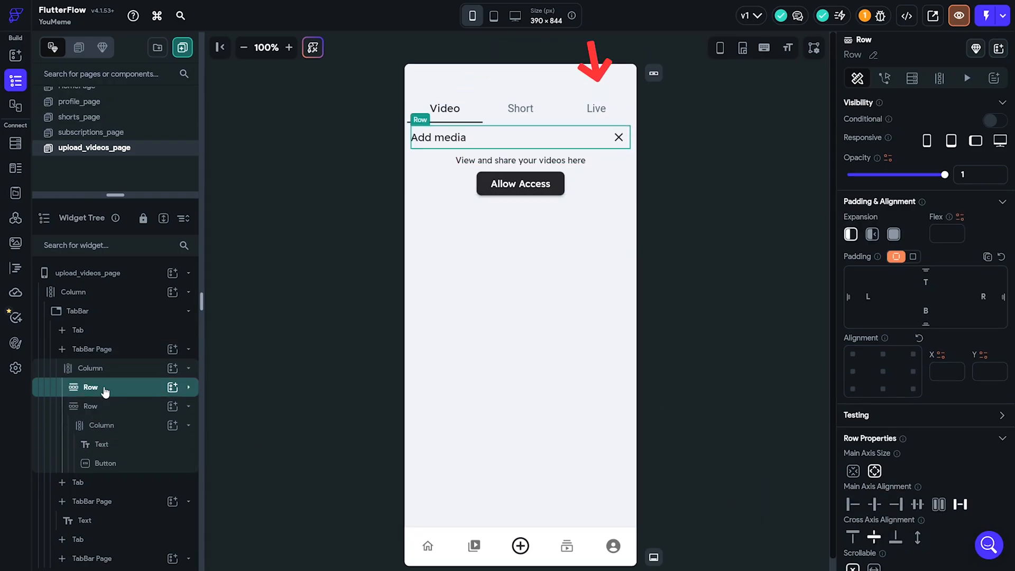
click(92, 368)
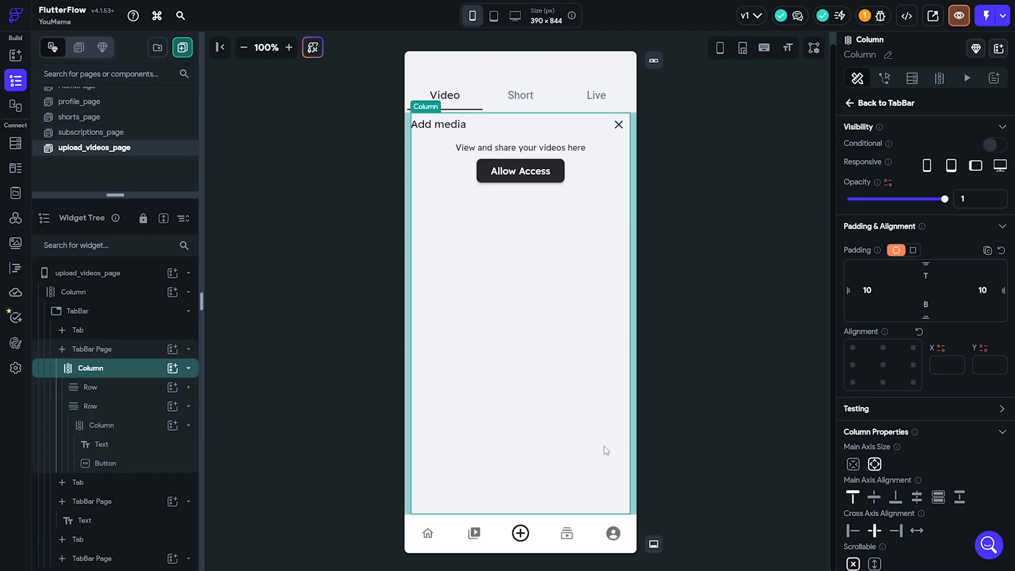
mouse_move(101, 403)
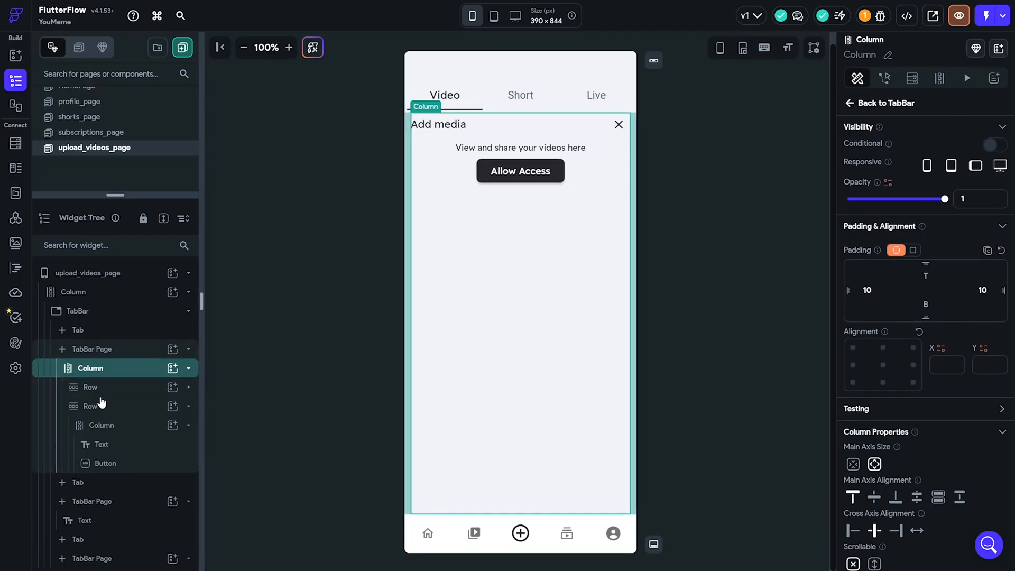
click(91, 406)
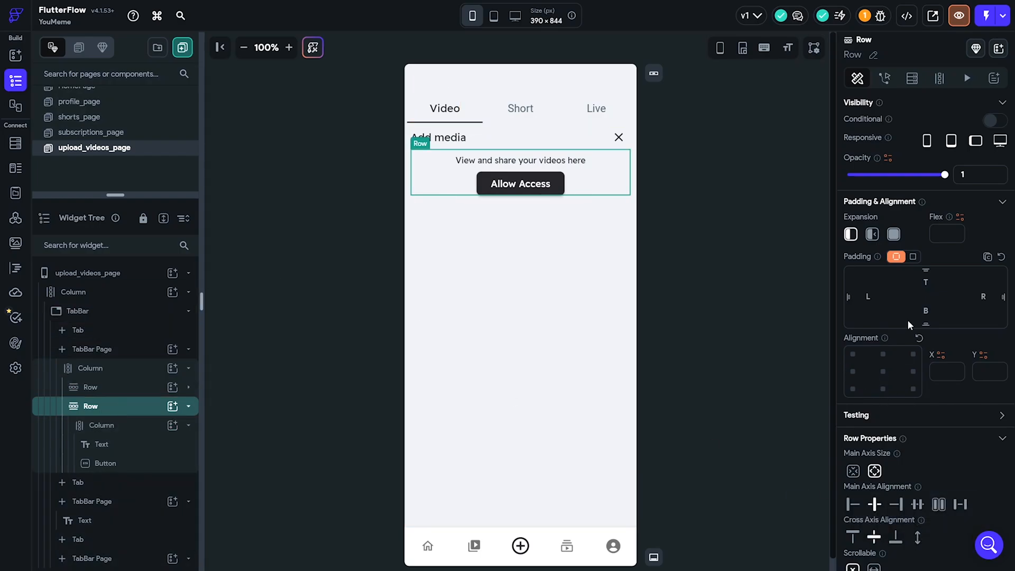
Step: Set the prompt row to Expanded so it centres on the page, then deselect to upload_videos_page
click(90, 273)
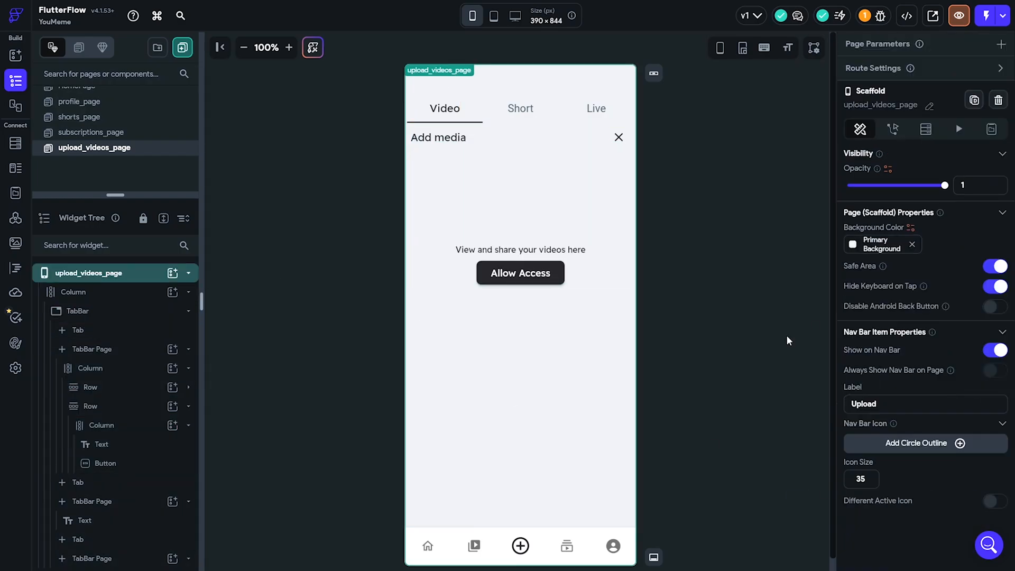
click(491, 16)
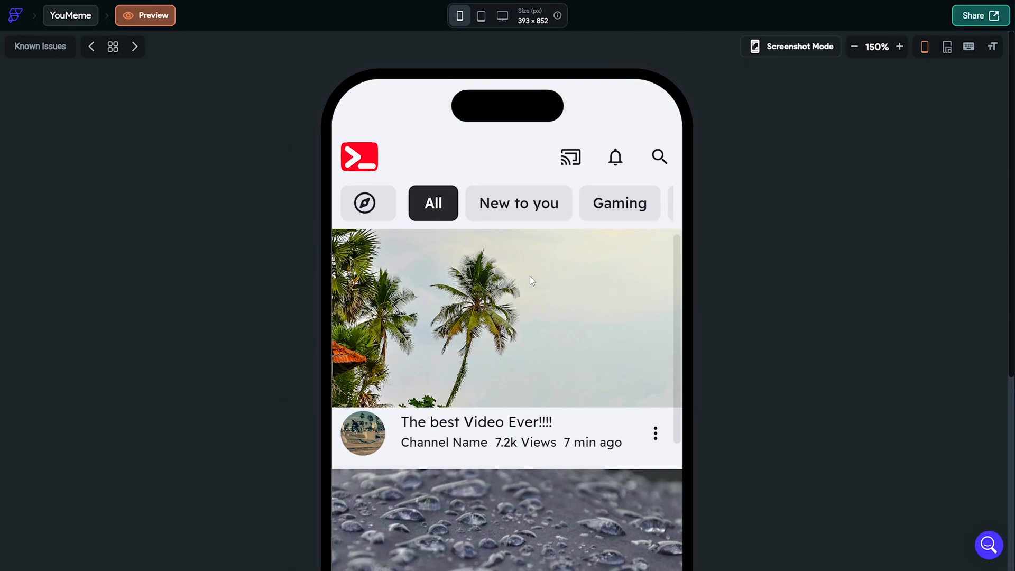
Step: Fit the preview to 100%, check the profile page, and show the overview of all YouMeme pages
click(569, 157)
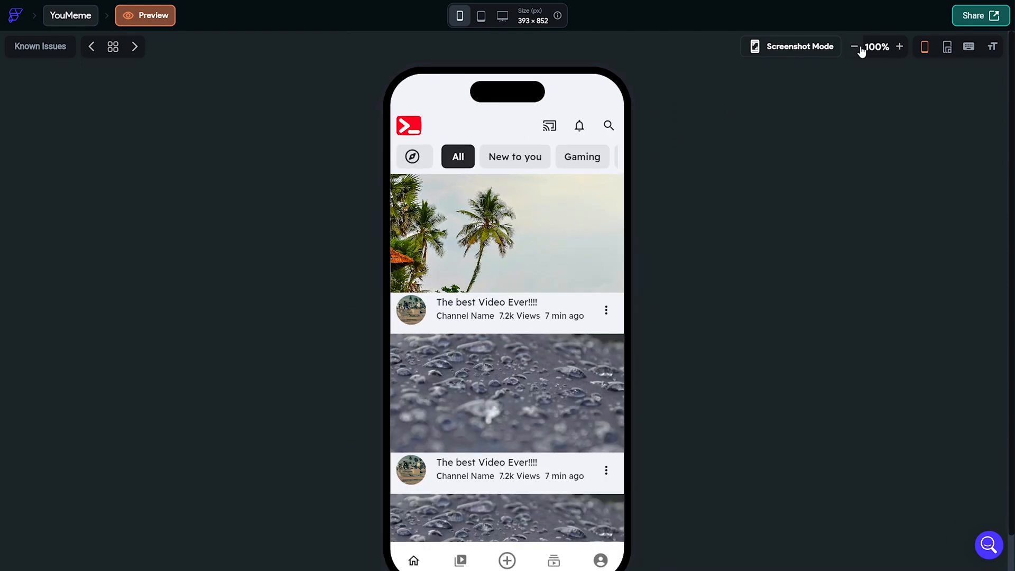
scroll(down, 3)
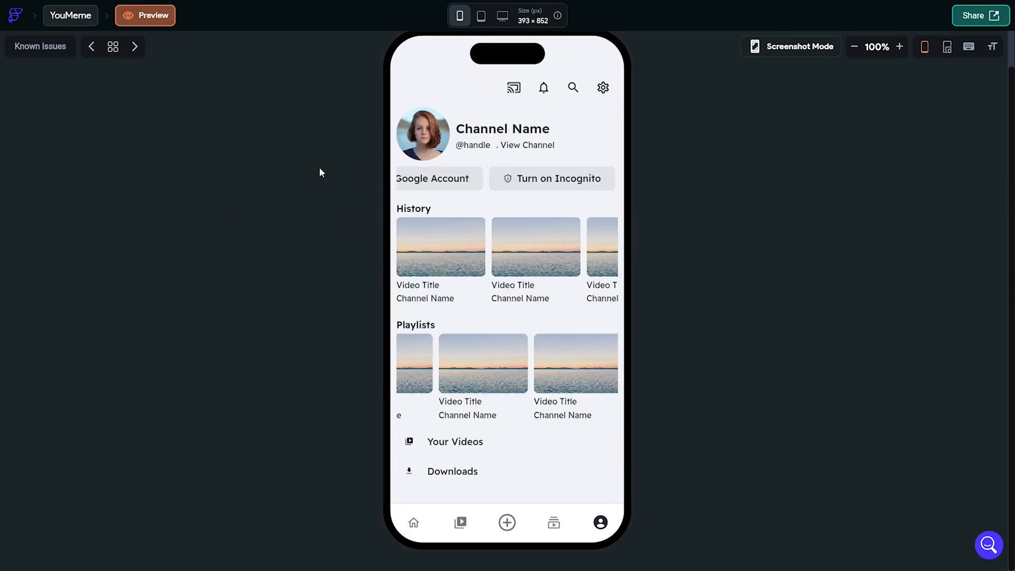
click(112, 47)
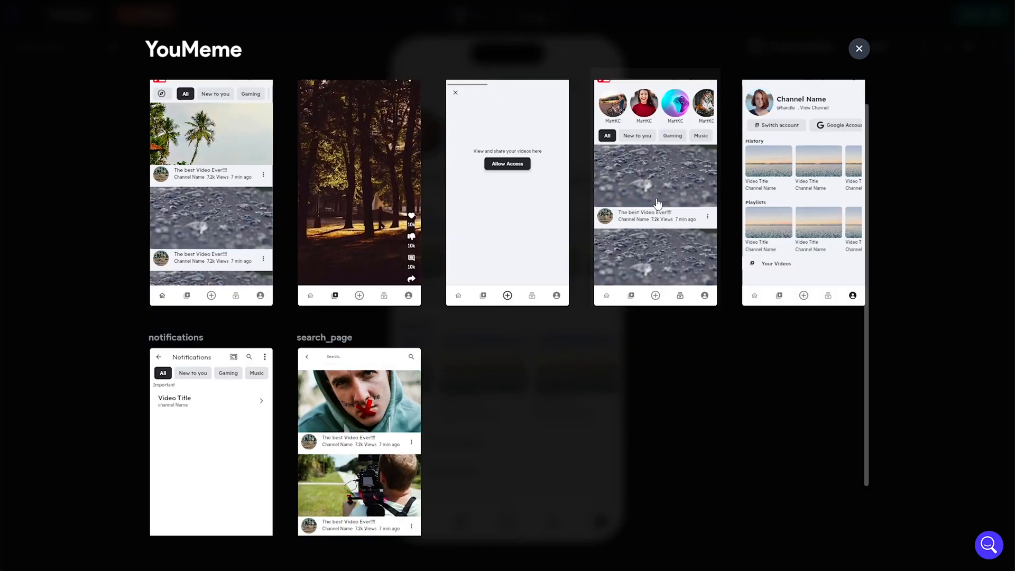